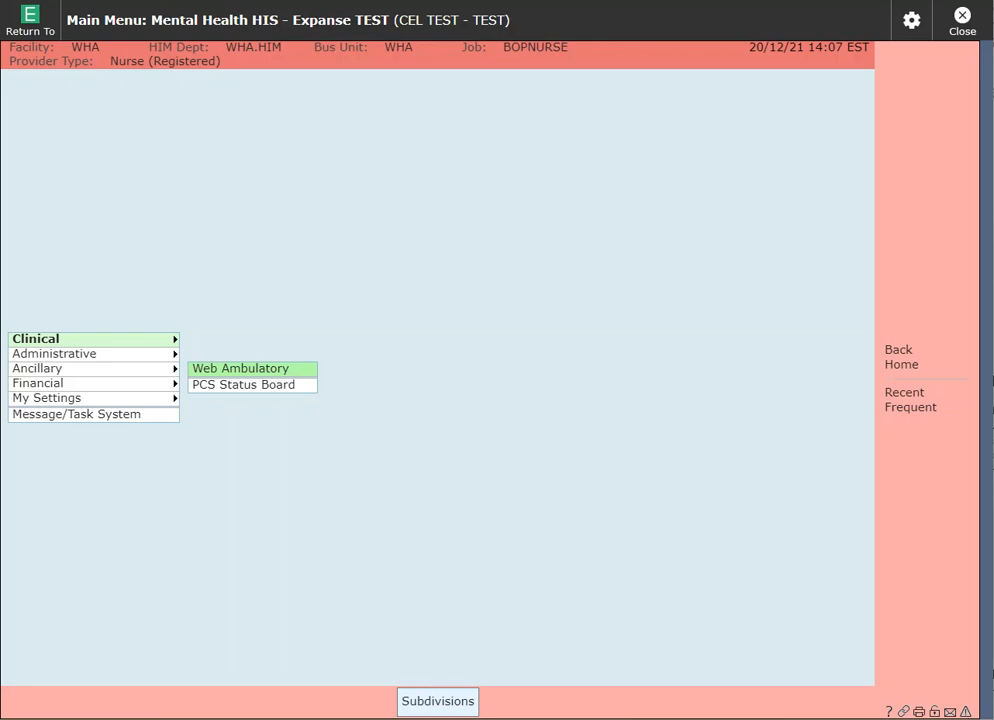
pyautogui.moveTo(437, 57)
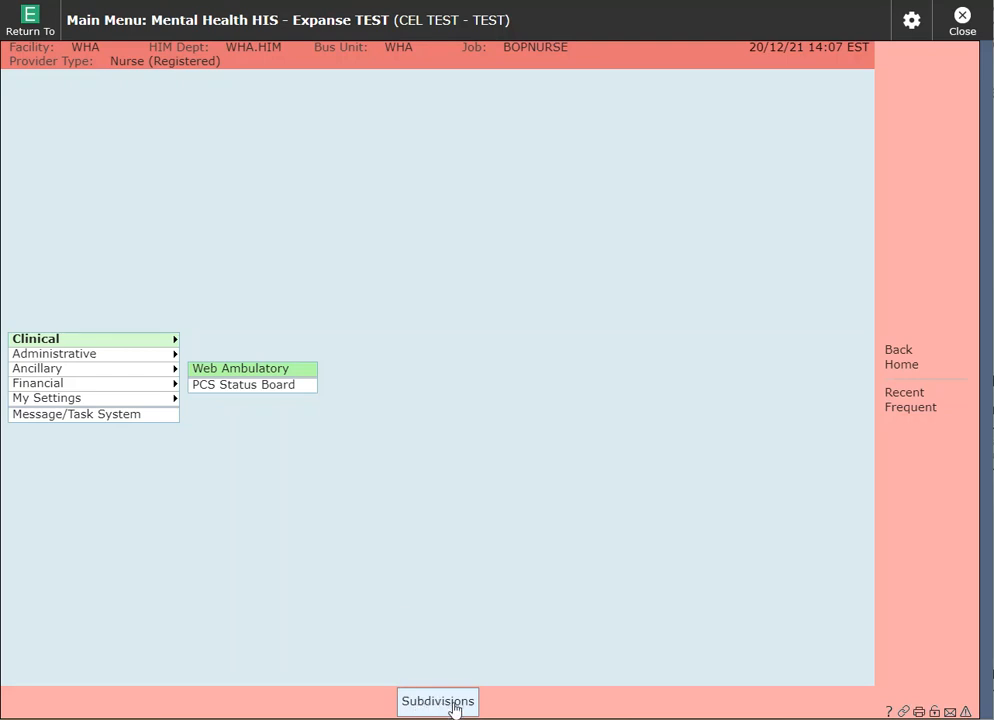
# - Switch the session facility to Ontario Shores Ambulatory (OSCMHS) through Subdivisions
pyautogui.click(437, 700)
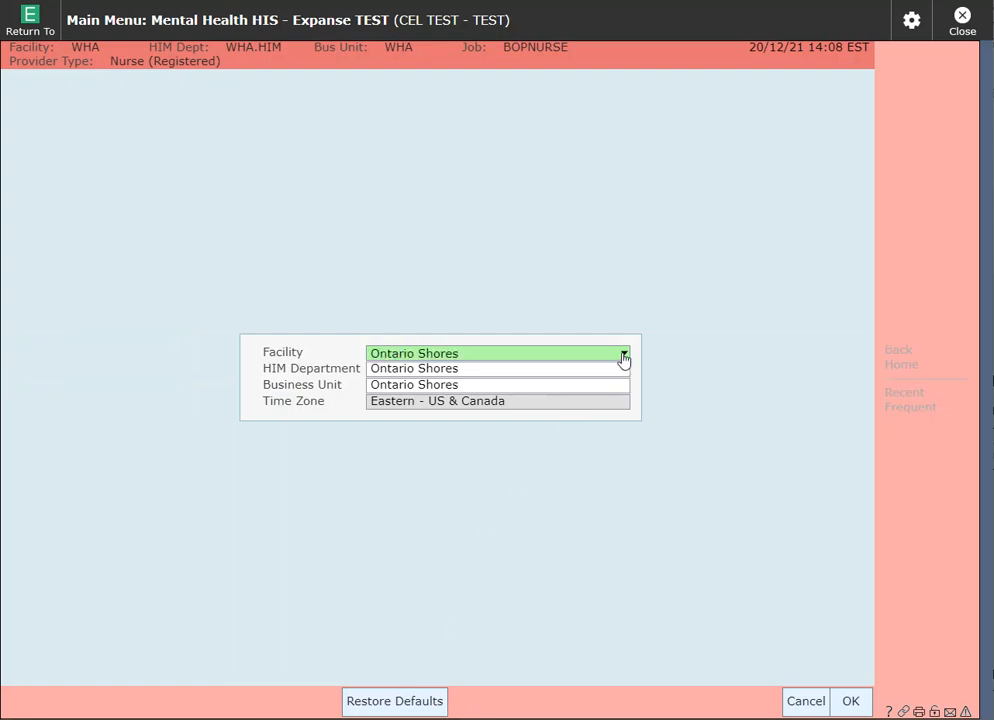
pyautogui.click(623, 353)
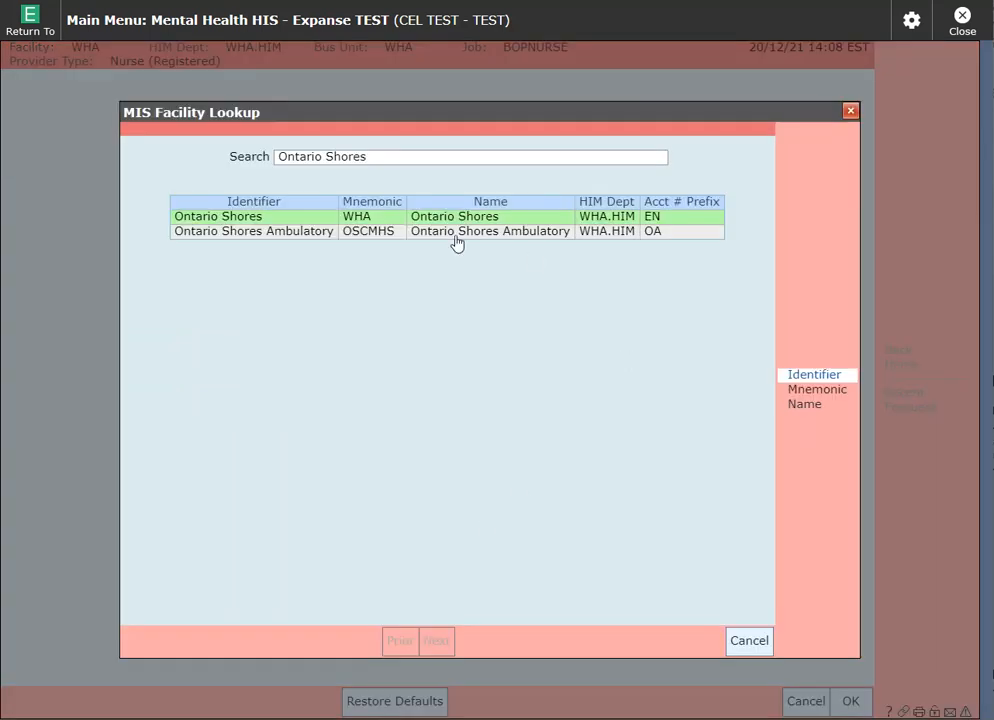
pyautogui.doubleClick(489, 231)
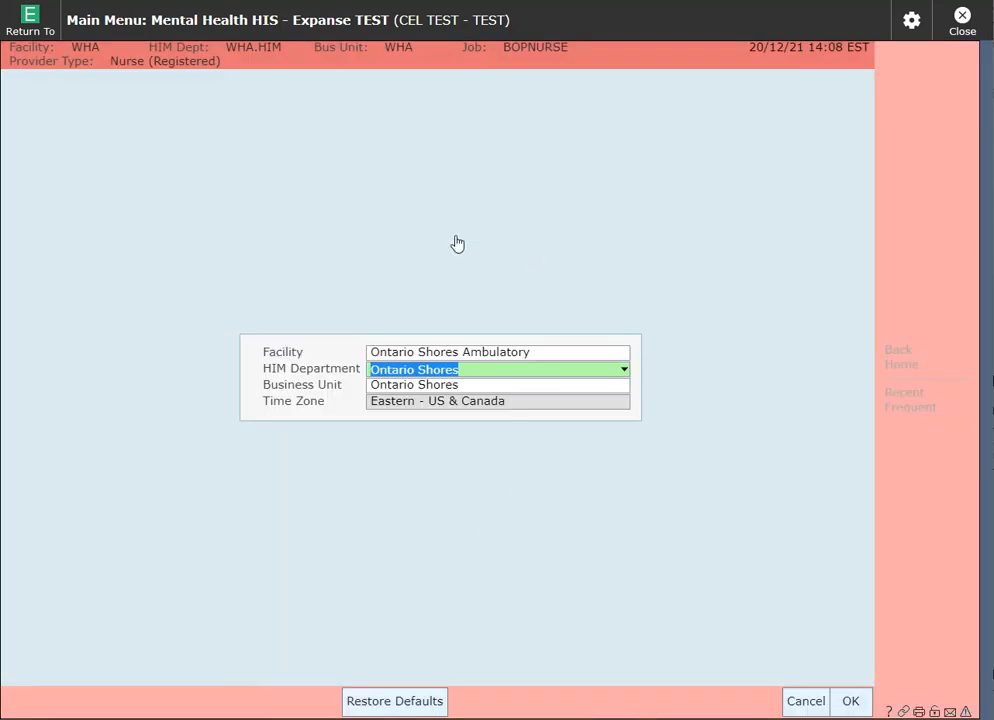
pyautogui.moveTo(854, 661)
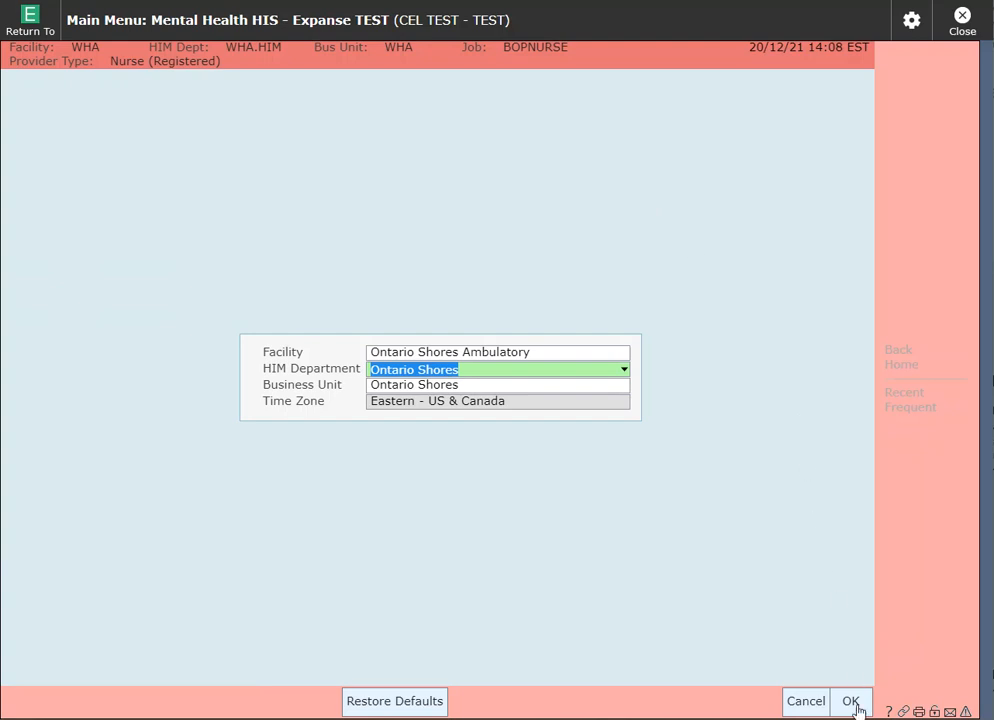
pyautogui.click(850, 700)
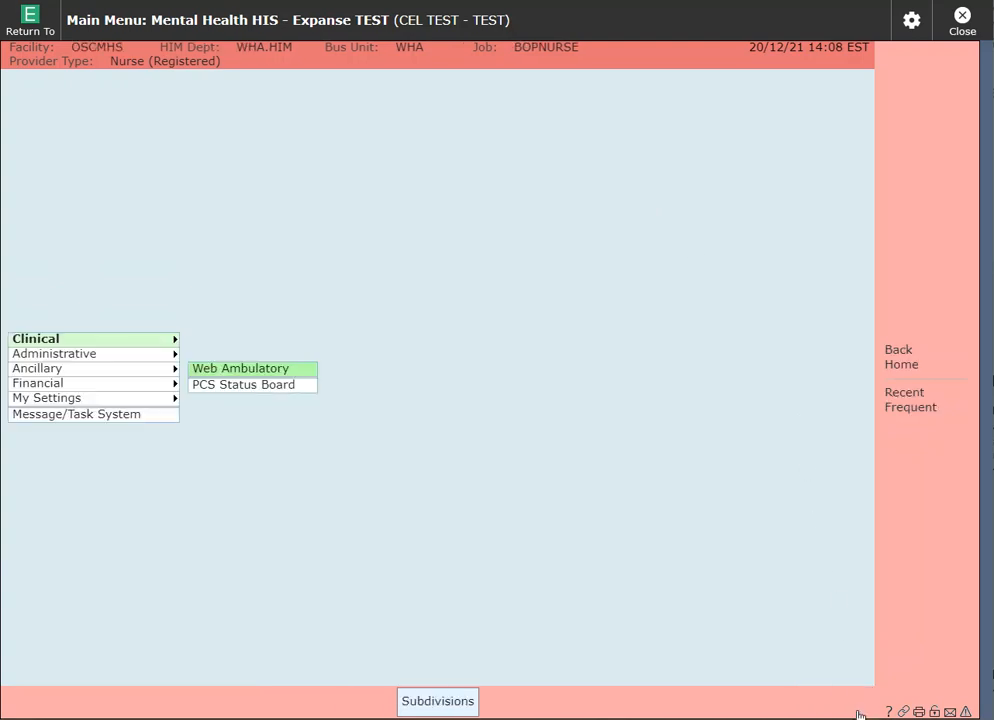
pyautogui.moveTo(558, 445)
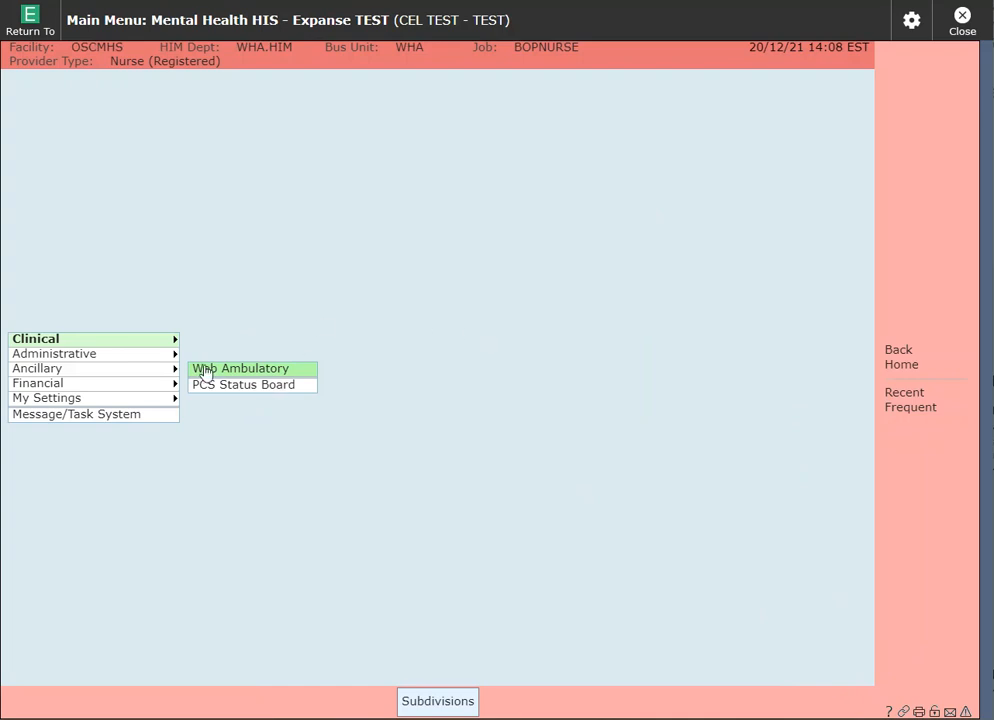
pyautogui.moveTo(232, 375)
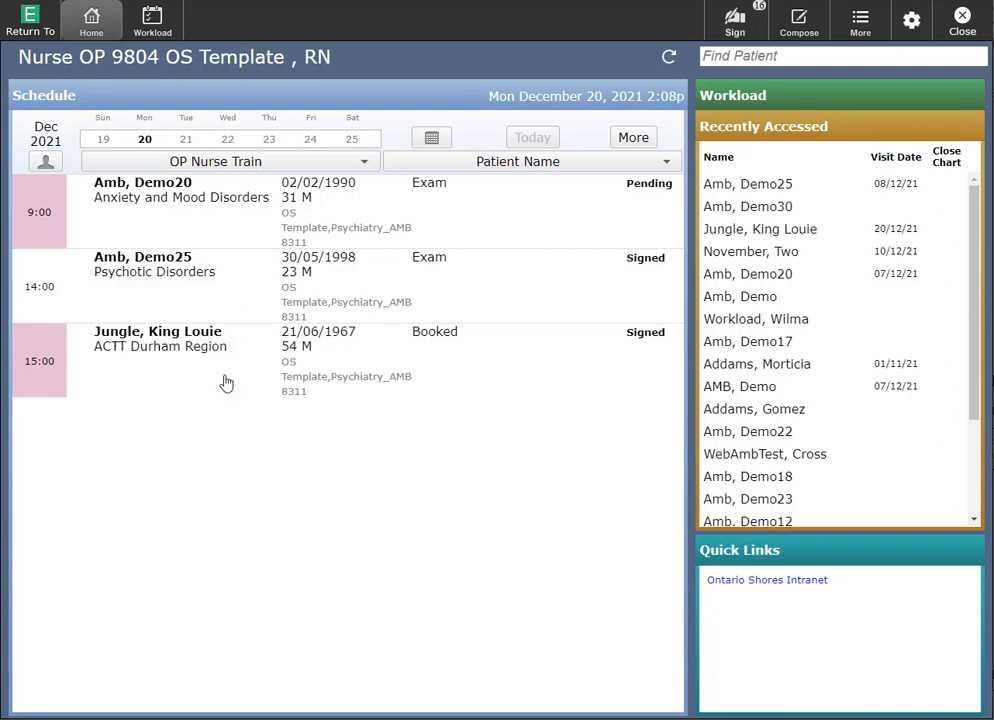
pyautogui.moveTo(165, 388)
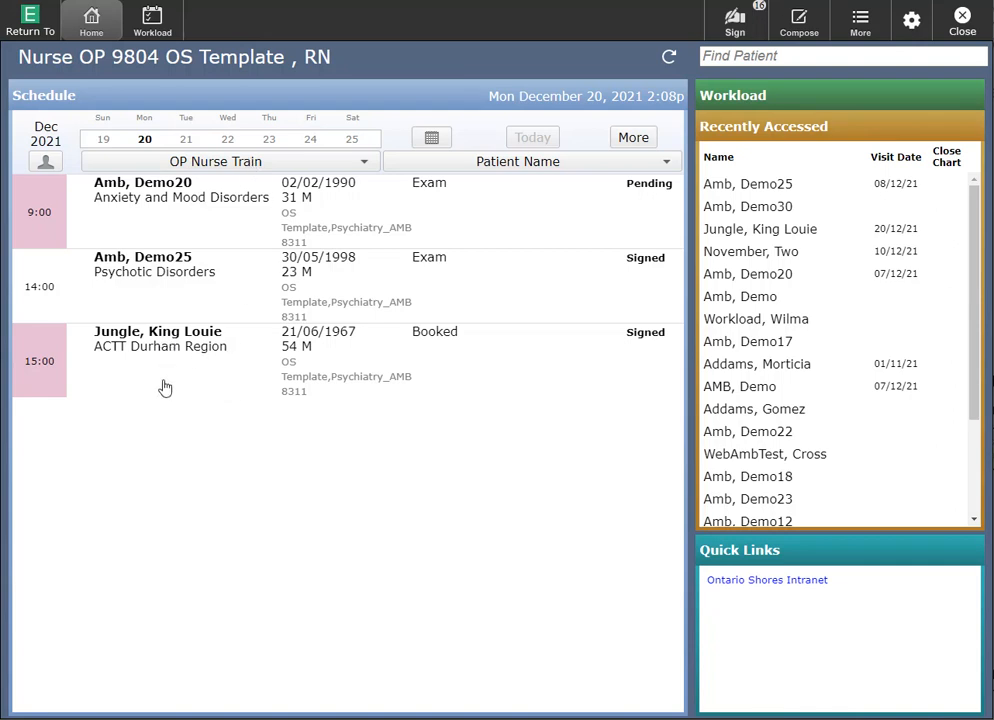
pyautogui.moveTo(58, 291)
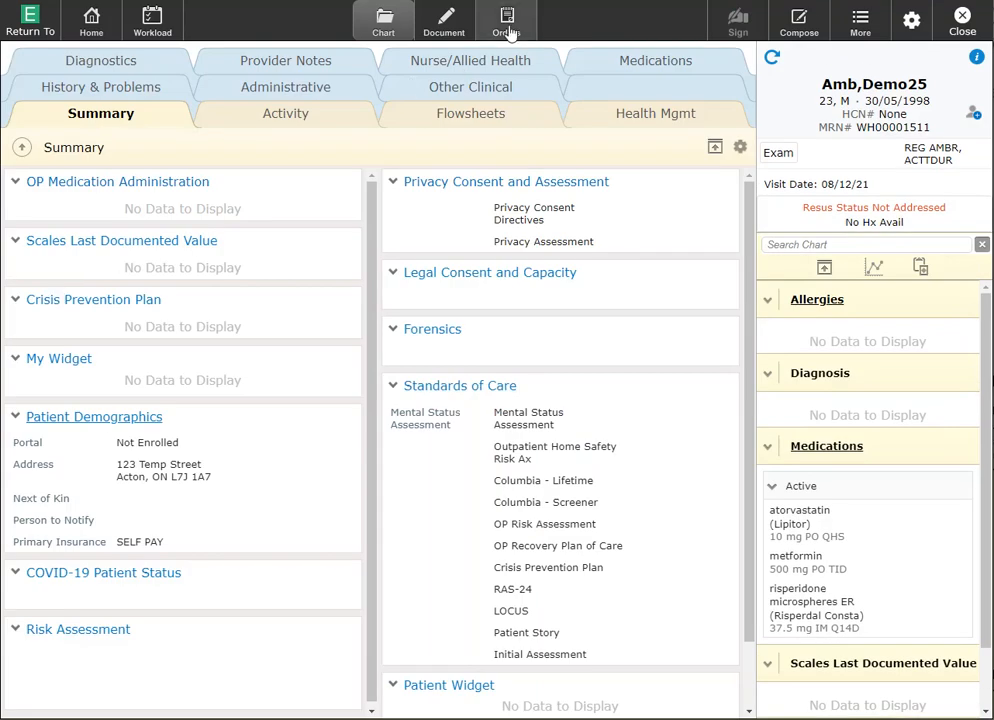
# - Open the patient's Orders, bypassing the unrecorded height, weight and allergies warning
pyautogui.click(507, 20)
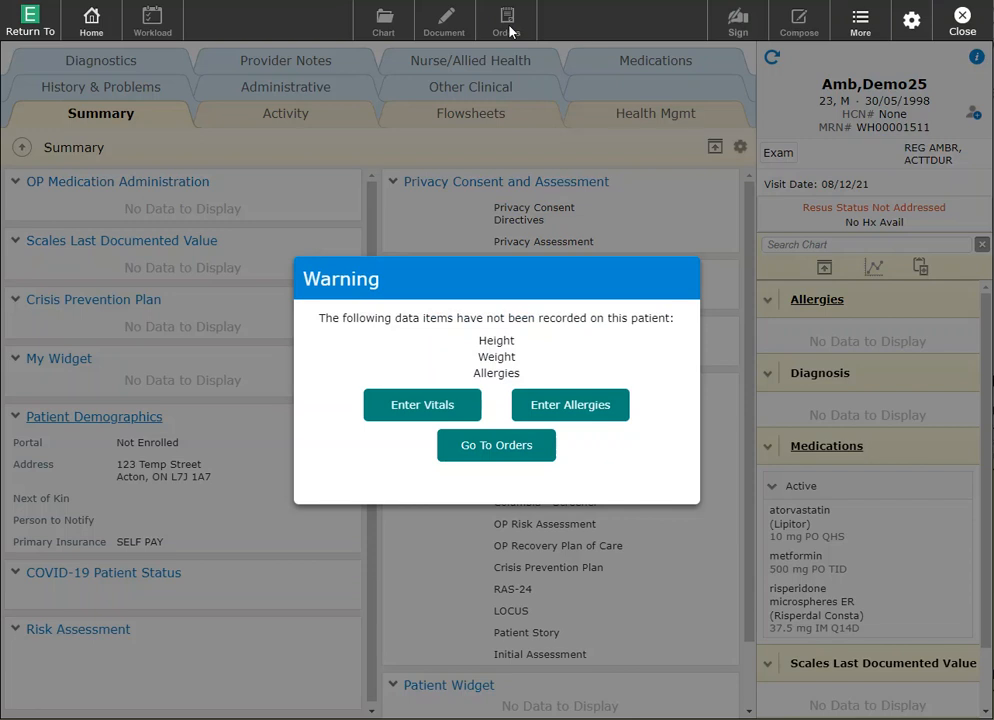
pyautogui.moveTo(508, 104)
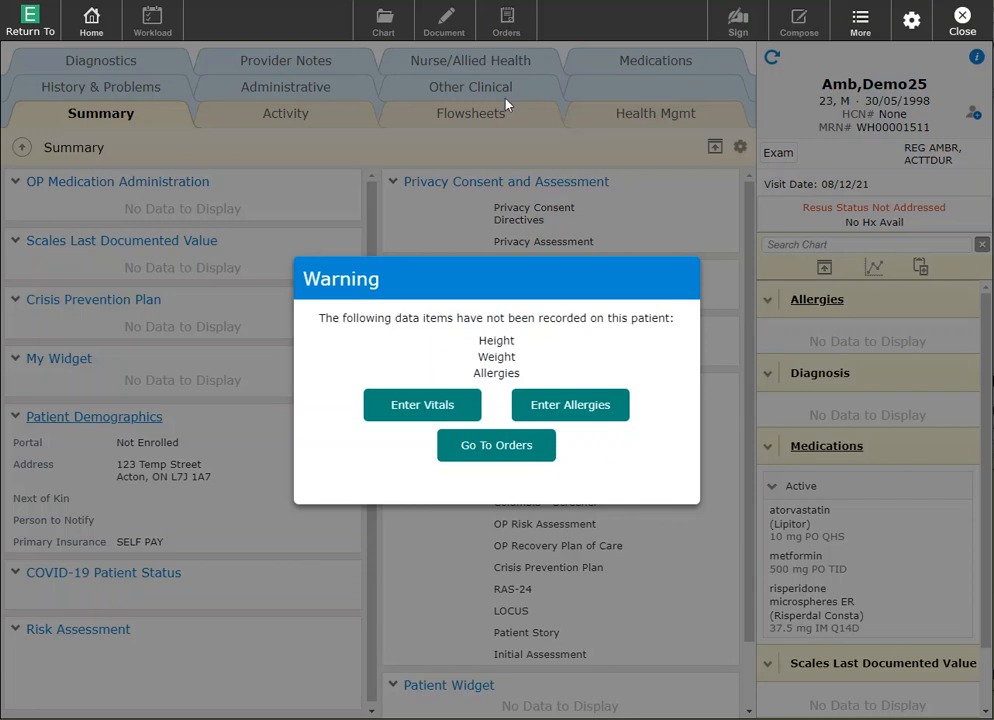
pyautogui.moveTo(495, 293)
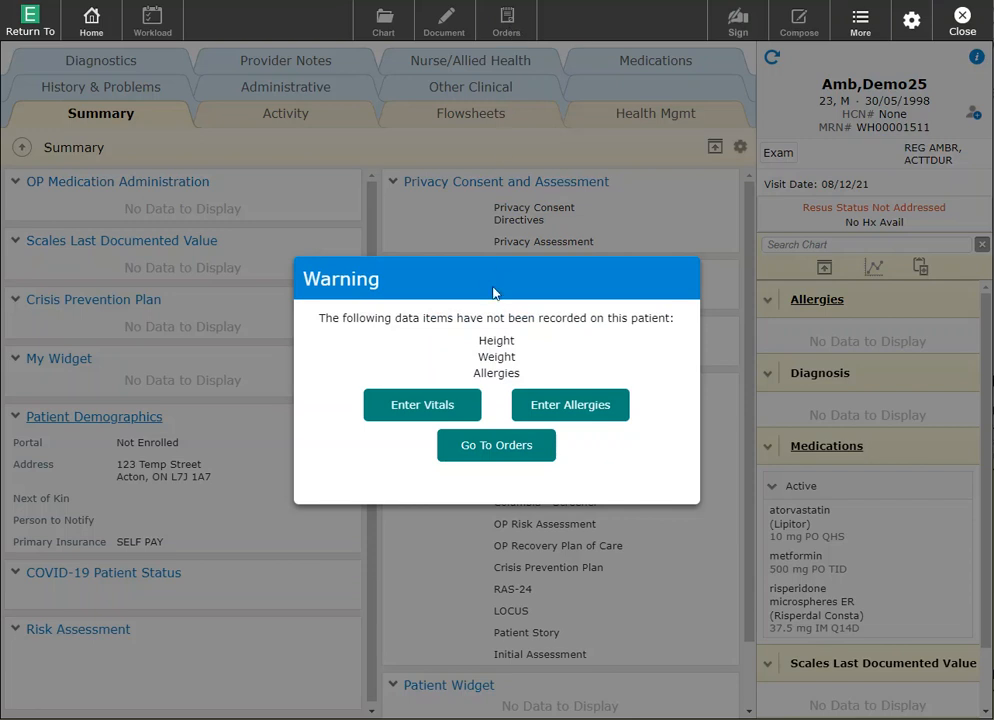
pyautogui.moveTo(496, 445)
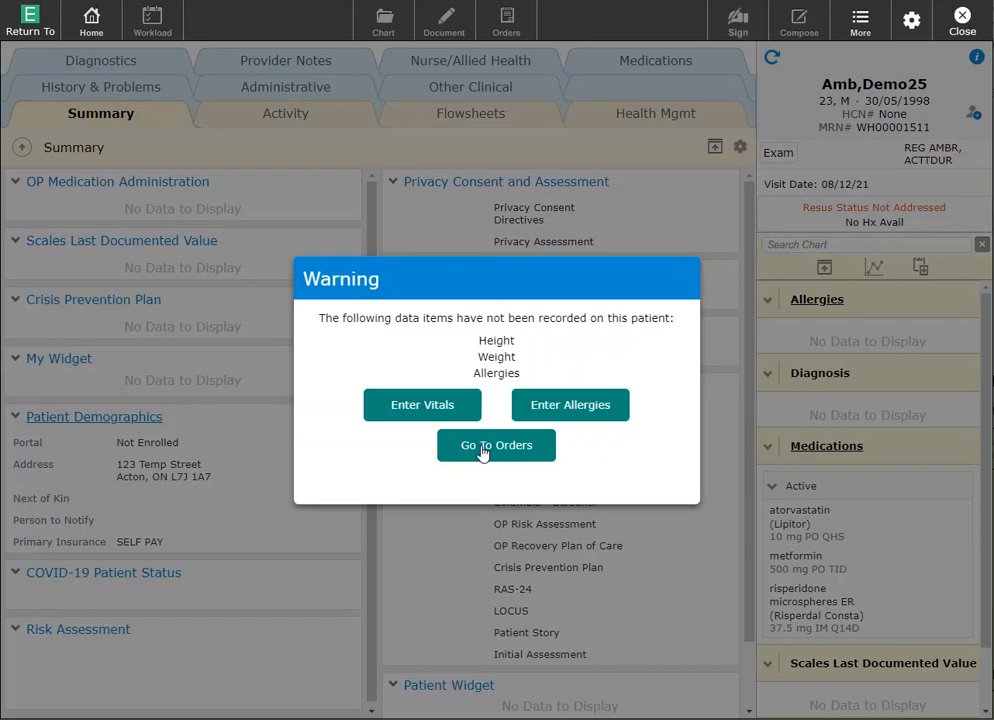
pyautogui.click(496, 445)
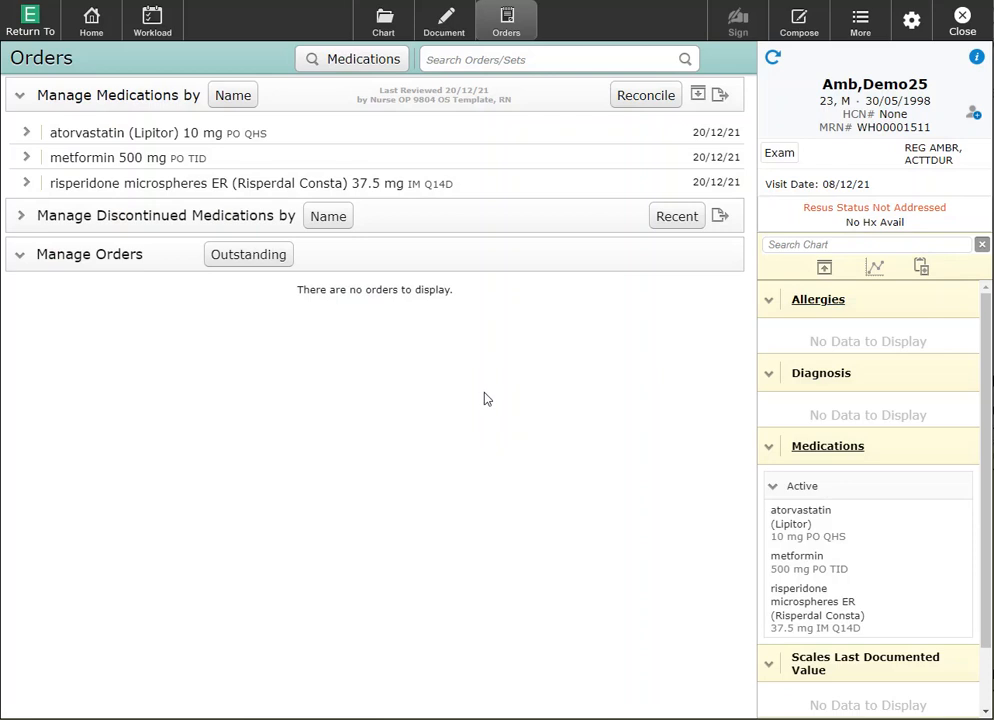
pyautogui.moveTo(190, 188)
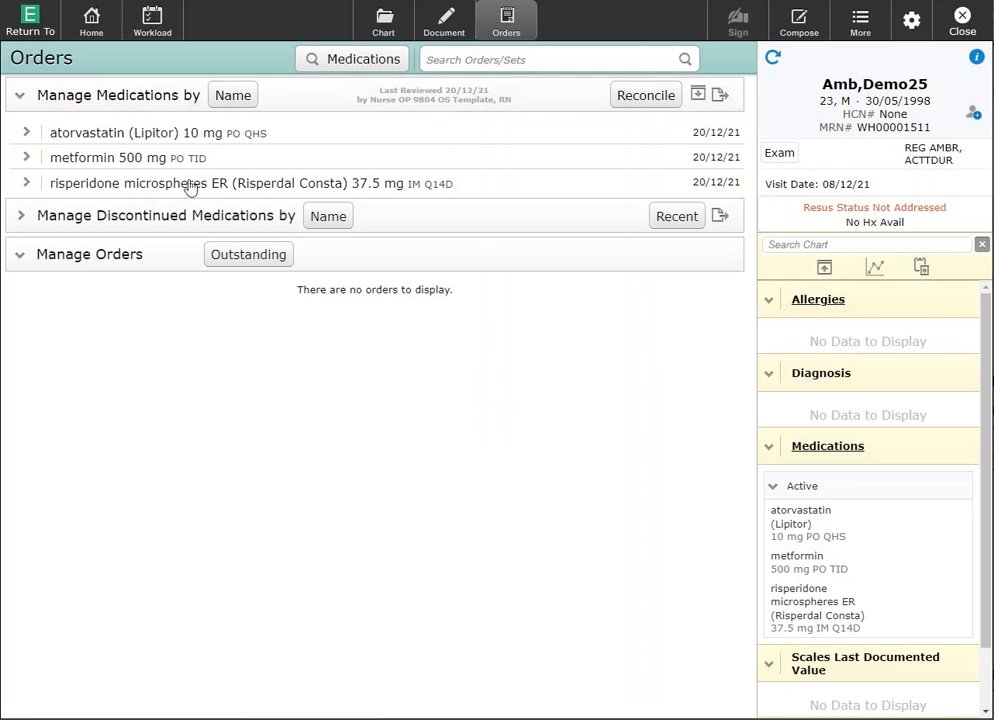
pyautogui.moveTo(511, 133)
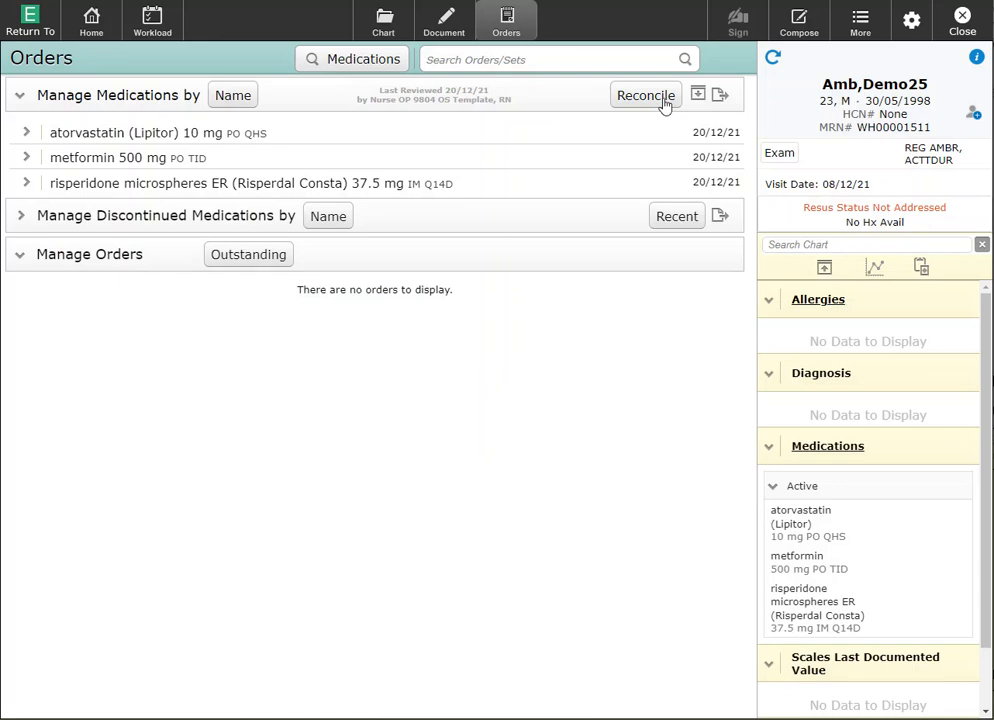
# - Start reconciling the home medication list from Manage Medications
pyautogui.click(645, 94)
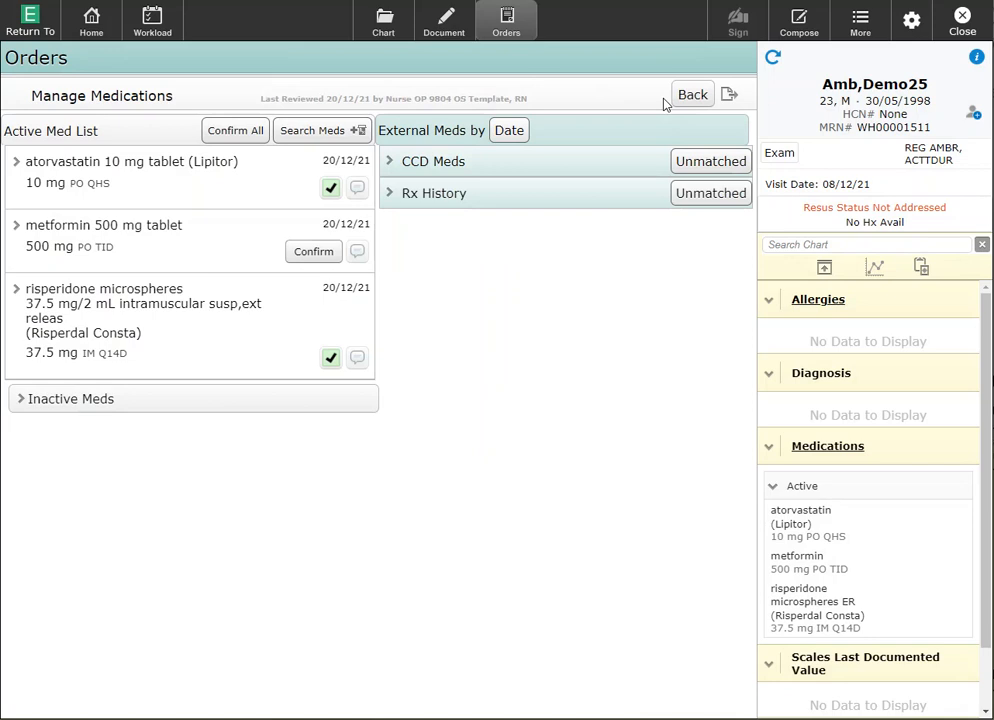
pyautogui.moveTo(400, 252)
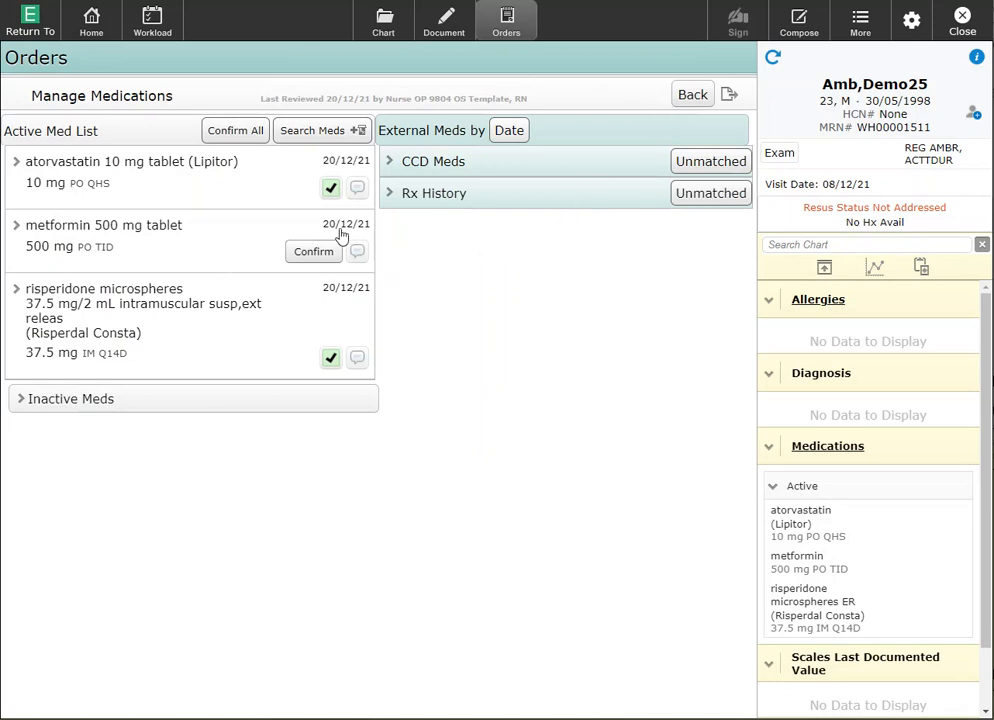
pyautogui.moveTo(340, 291)
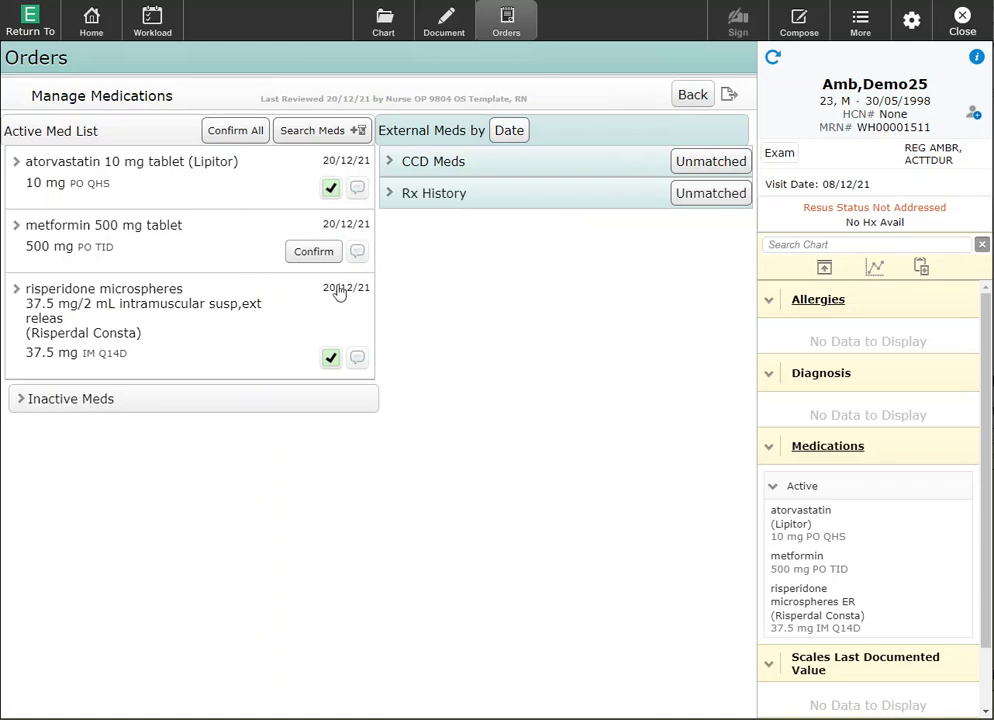
pyautogui.moveTo(313, 251)
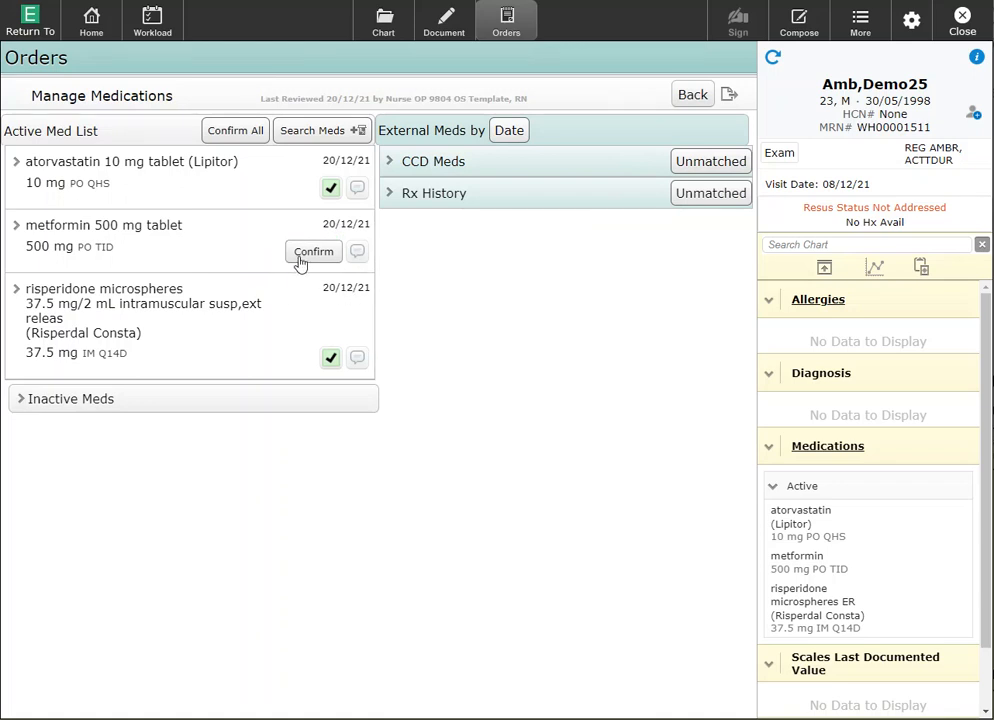
# - Confirm the metformin 500 mg tablet row in the Active Med List
pyautogui.click(313, 251)
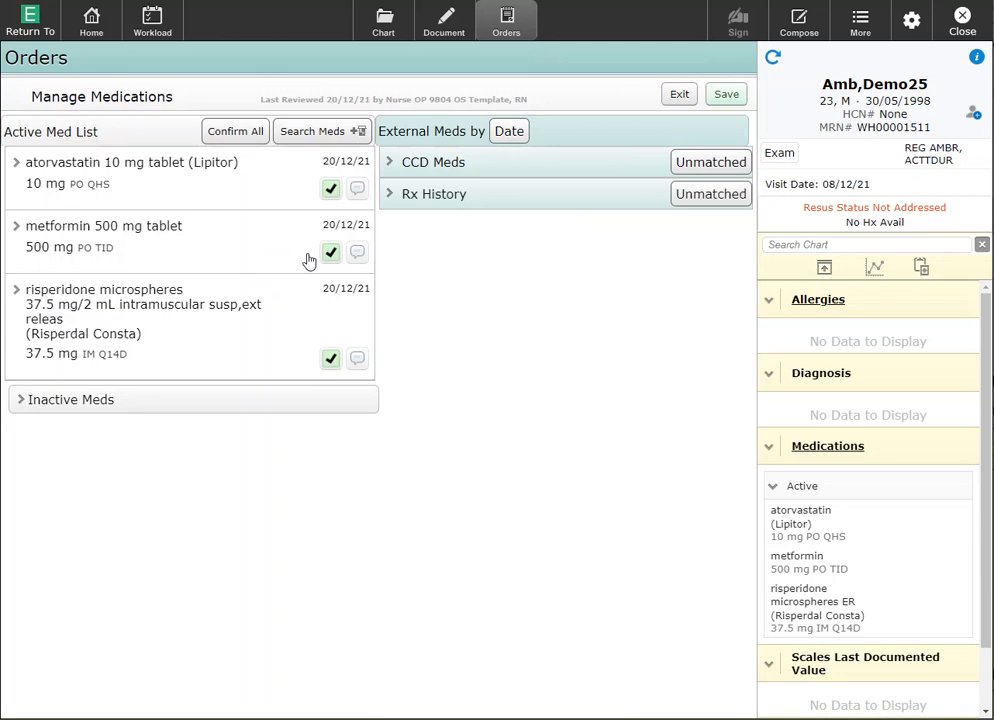
pyautogui.moveTo(57, 231)
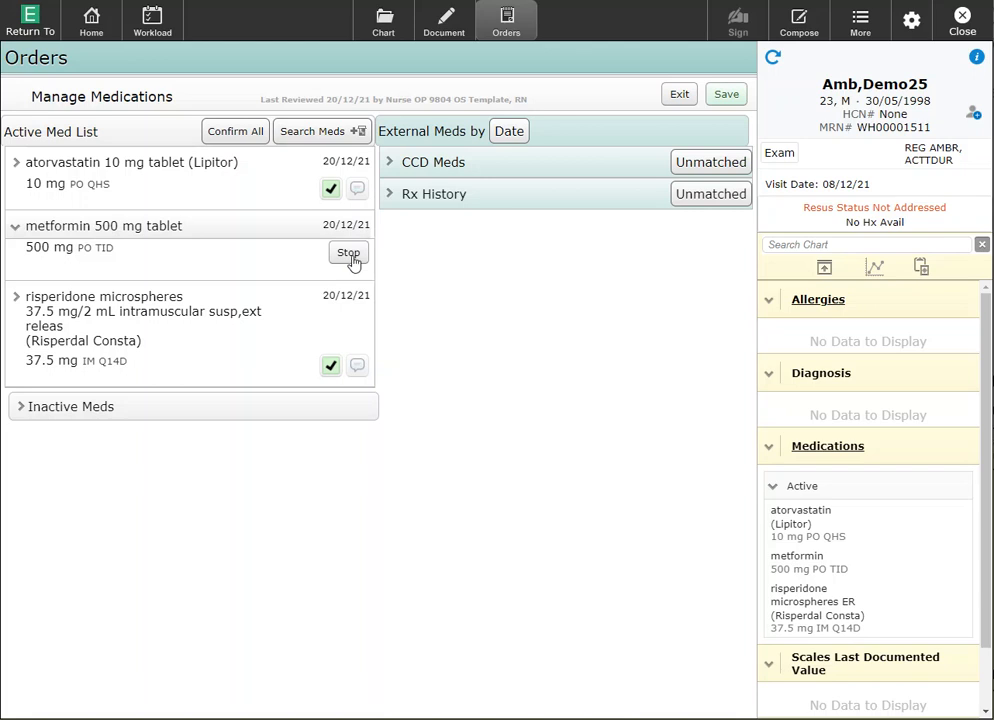
# - Begin stopping metformin 500 mg tablet to bring up its stop reasons
pyautogui.click(349, 252)
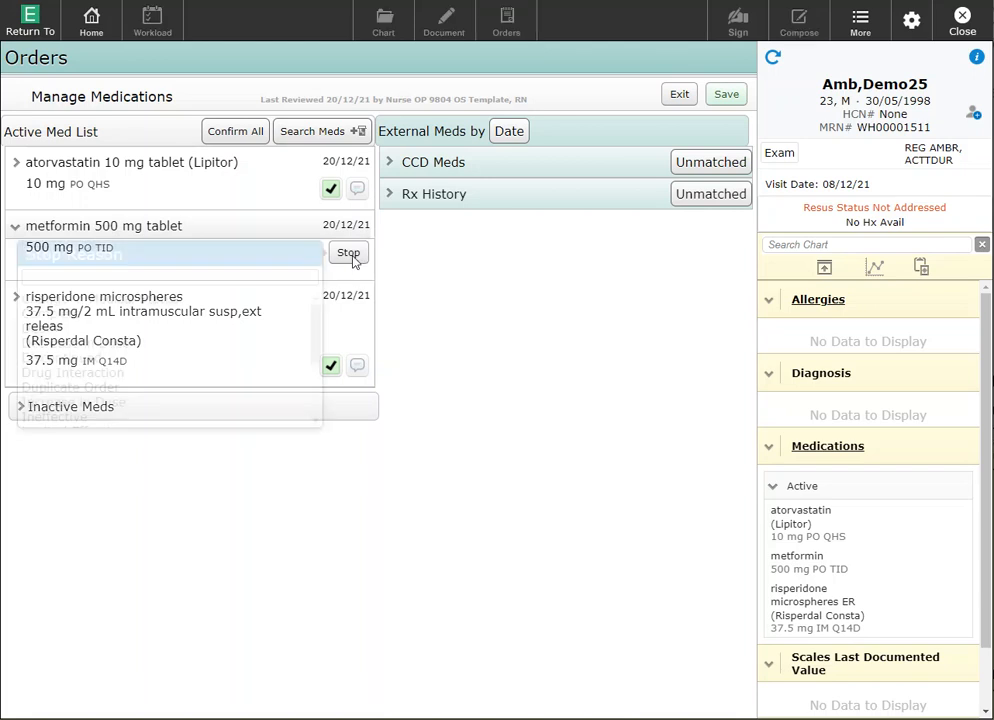
pyautogui.click(348, 252)
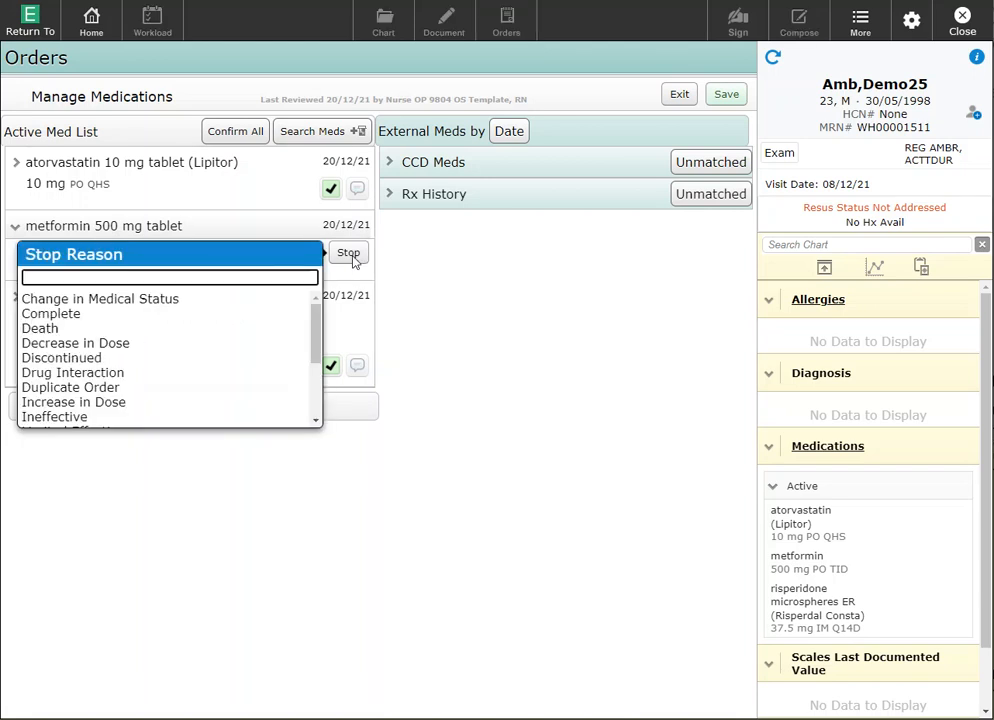
pyautogui.moveTo(99, 408)
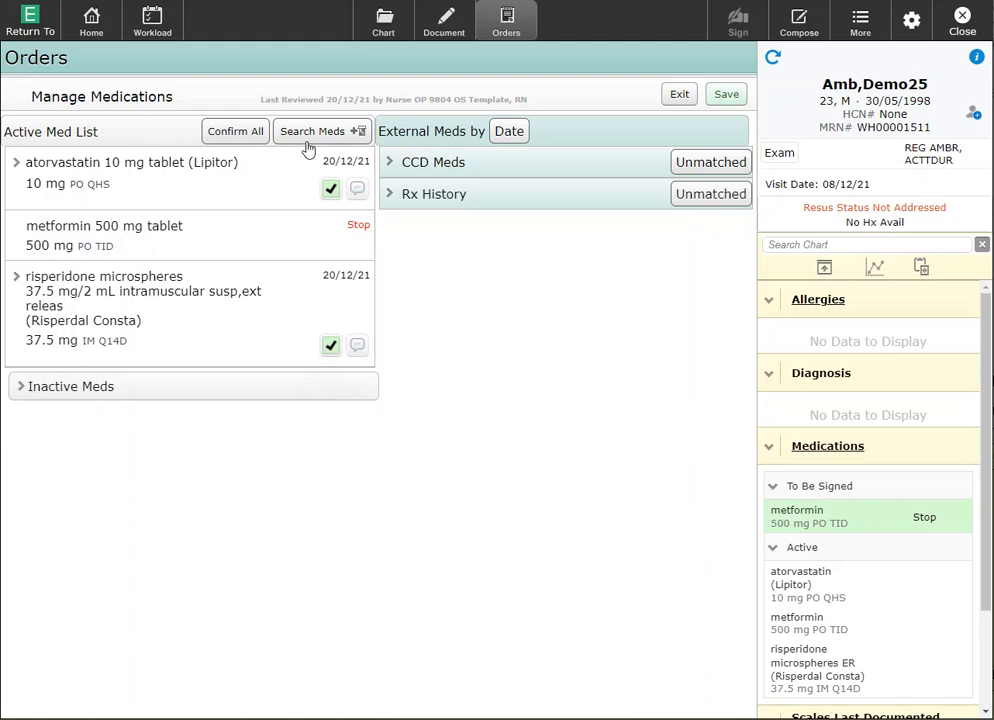
# - Search the medication catalogue for metformin
pyautogui.click(312, 131)
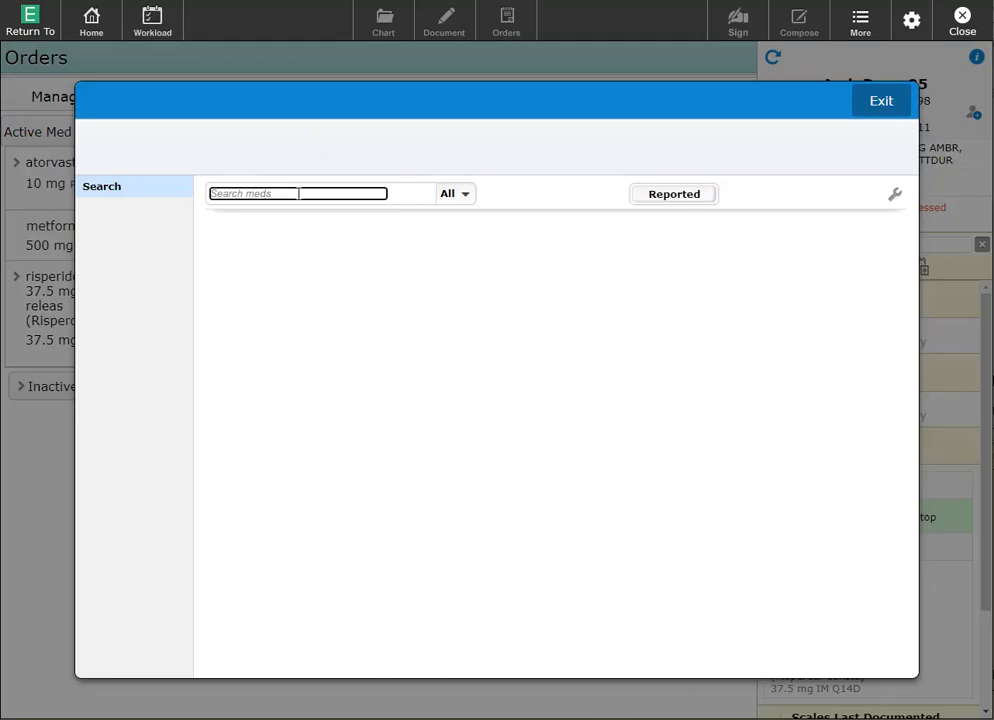
pyautogui.write('metformin')
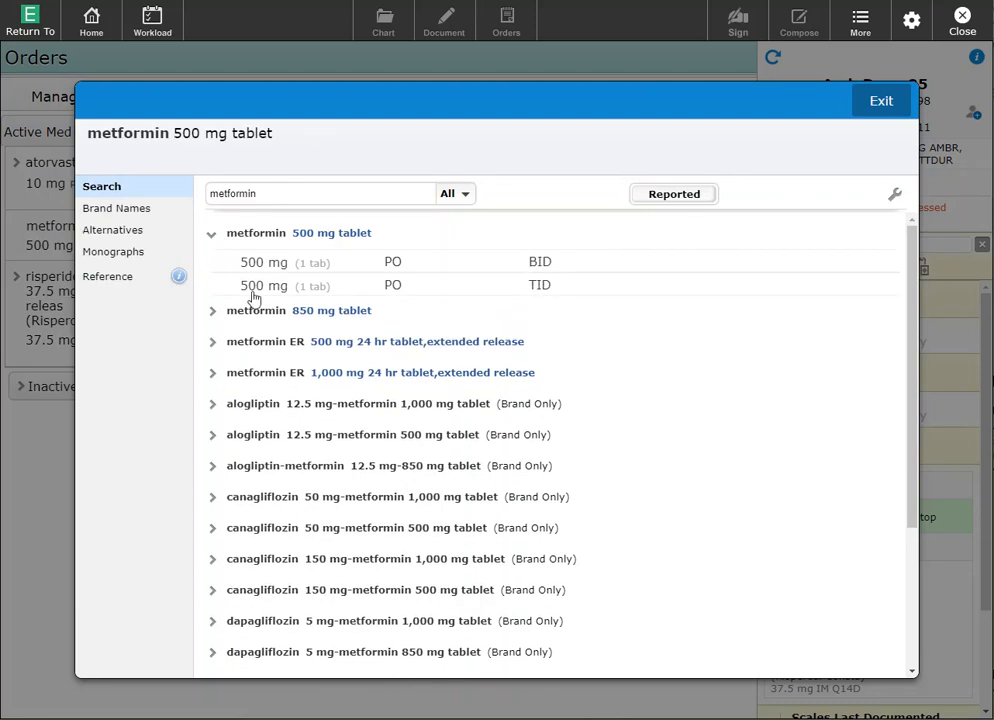
pyautogui.moveTo(302, 268)
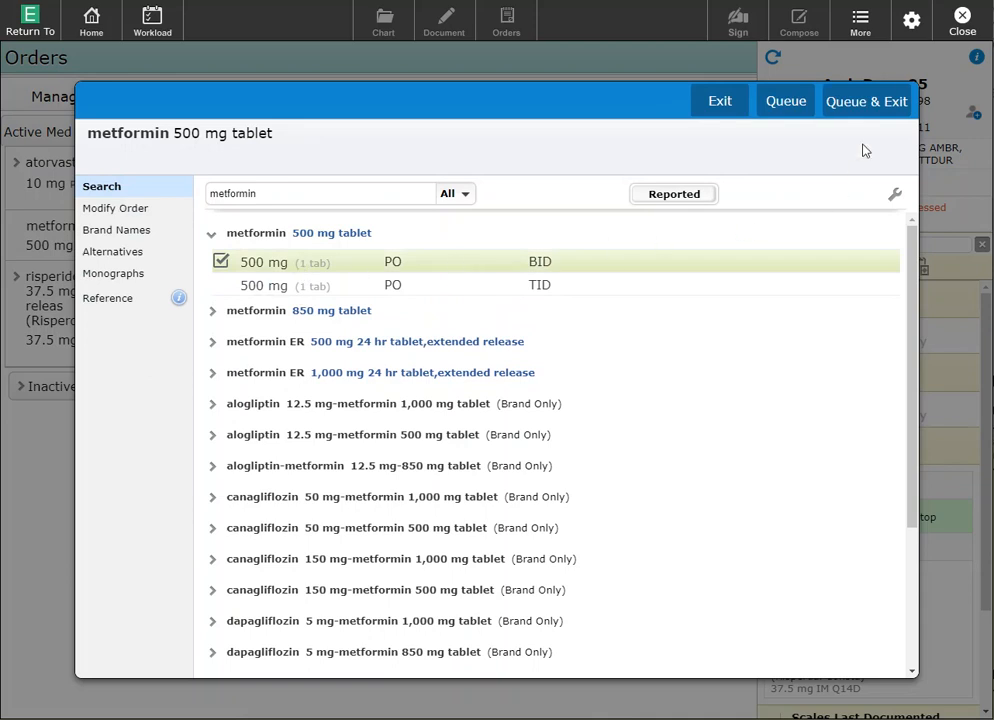
pyautogui.moveTo(869, 120)
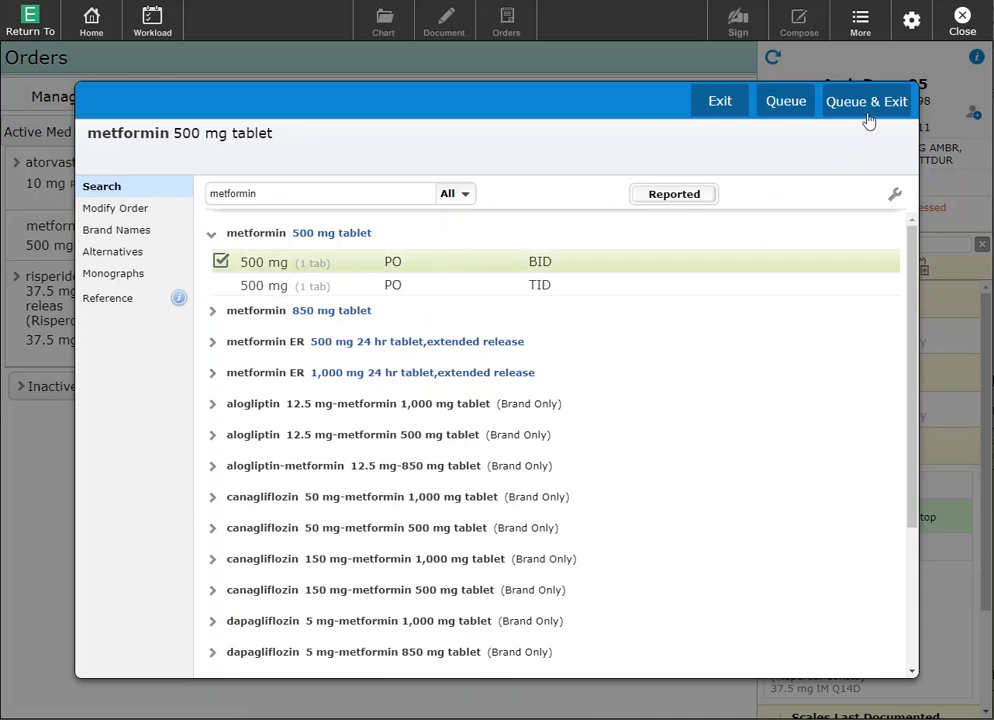
pyautogui.moveTo(773, 122)
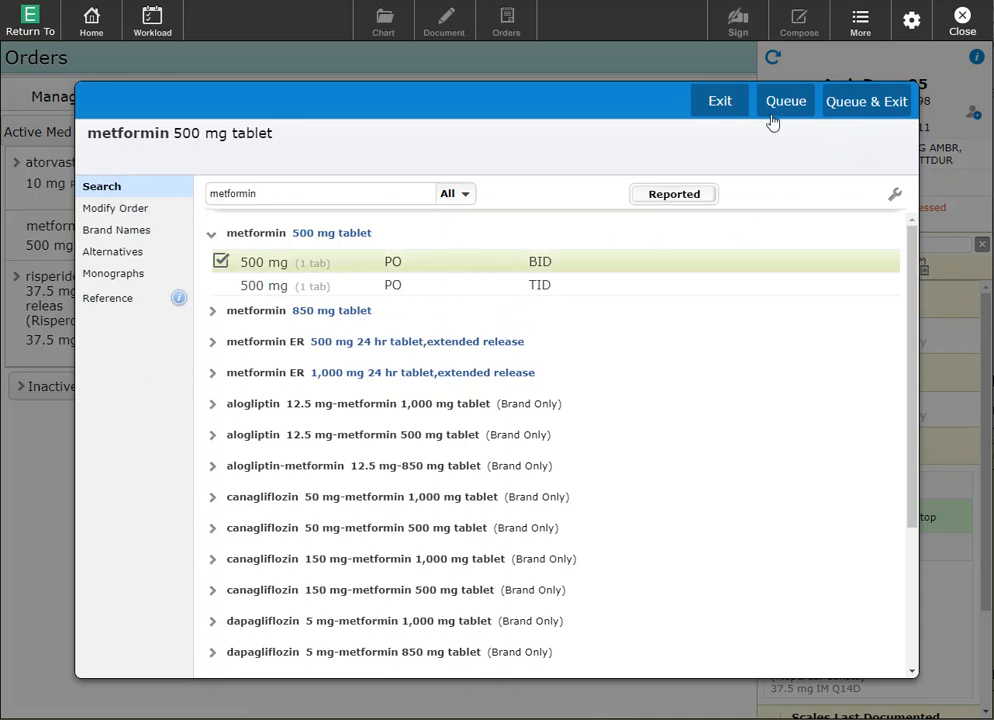
pyautogui.moveTo(773, 110)
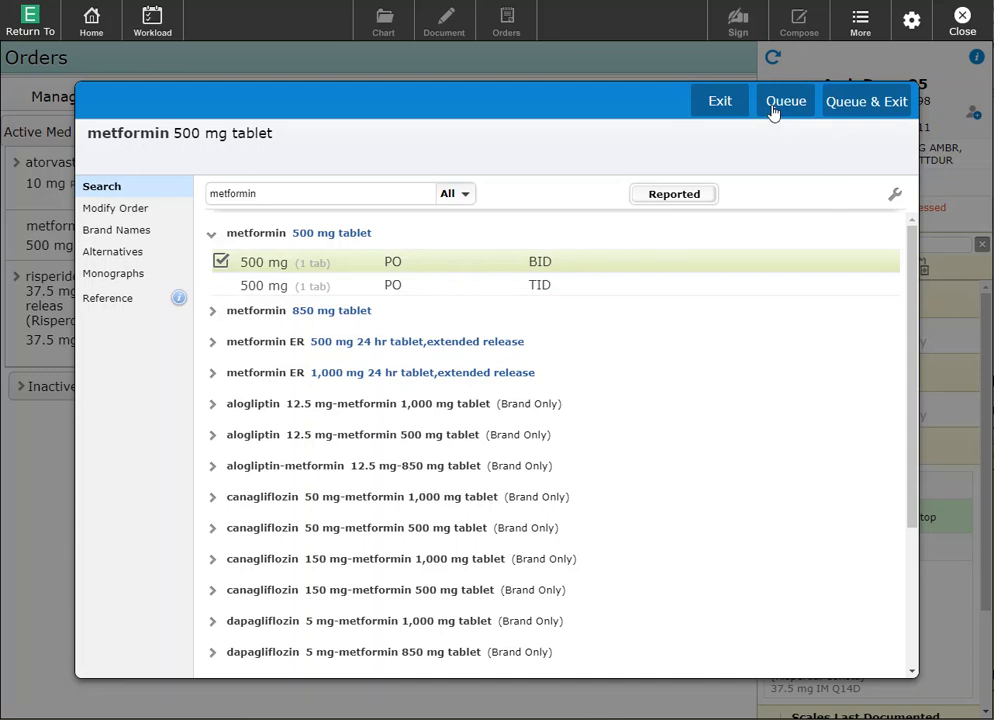
# - Queue metformin 500 mg PO BID and add ramipril 5 mg capsule PO DAILY
pyautogui.click(786, 101)
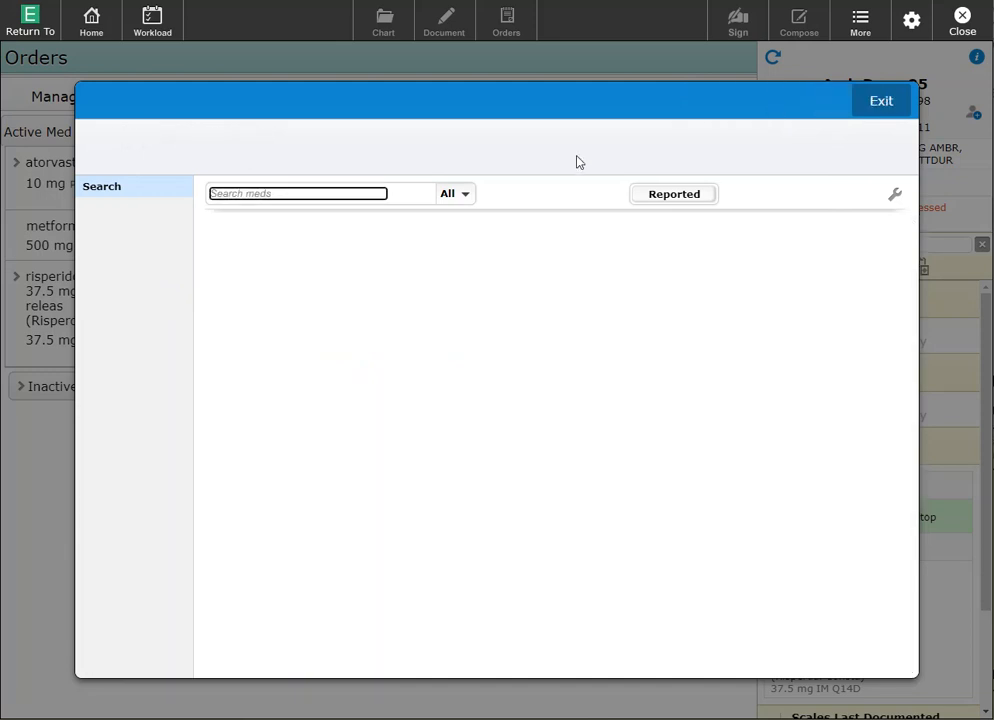
pyautogui.write('am')
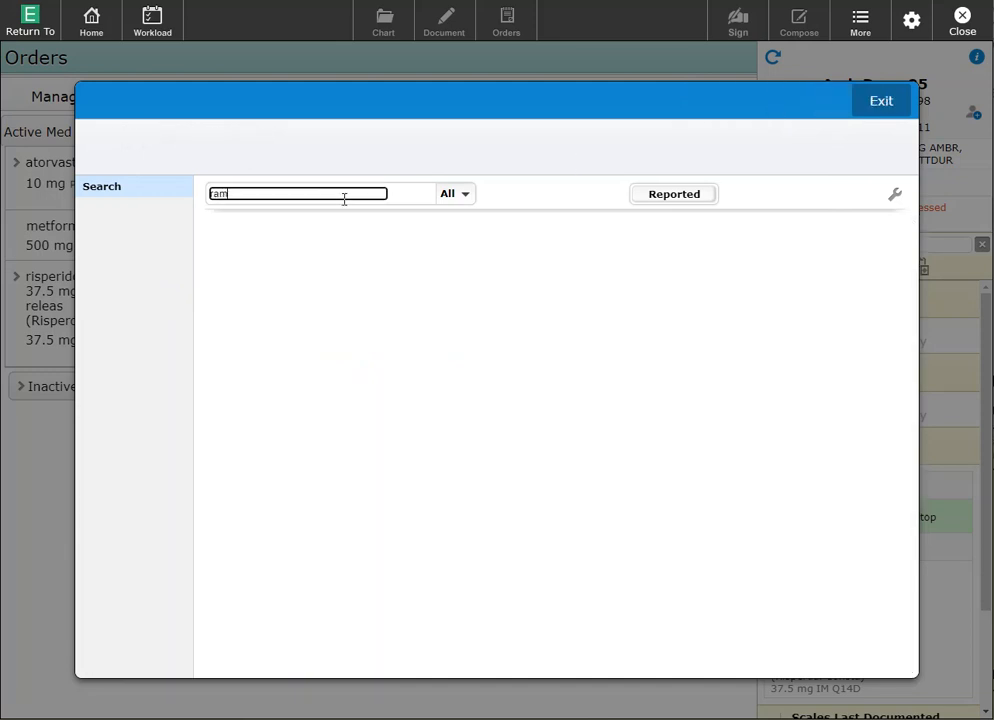
pyautogui.write('ramipri;')
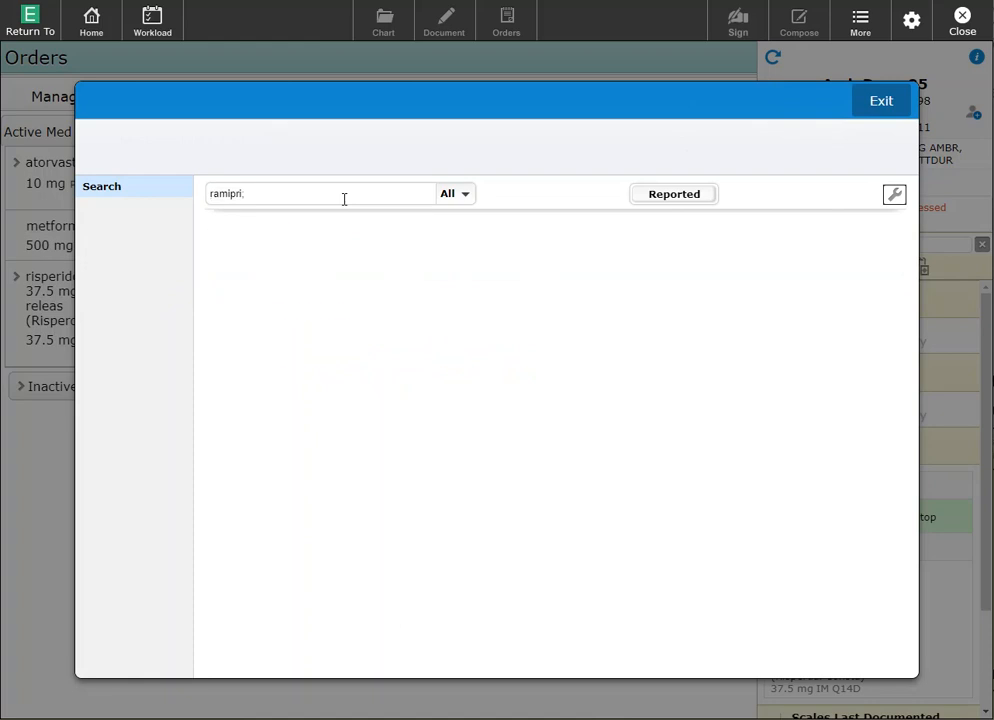
pyautogui.write('ramipril')
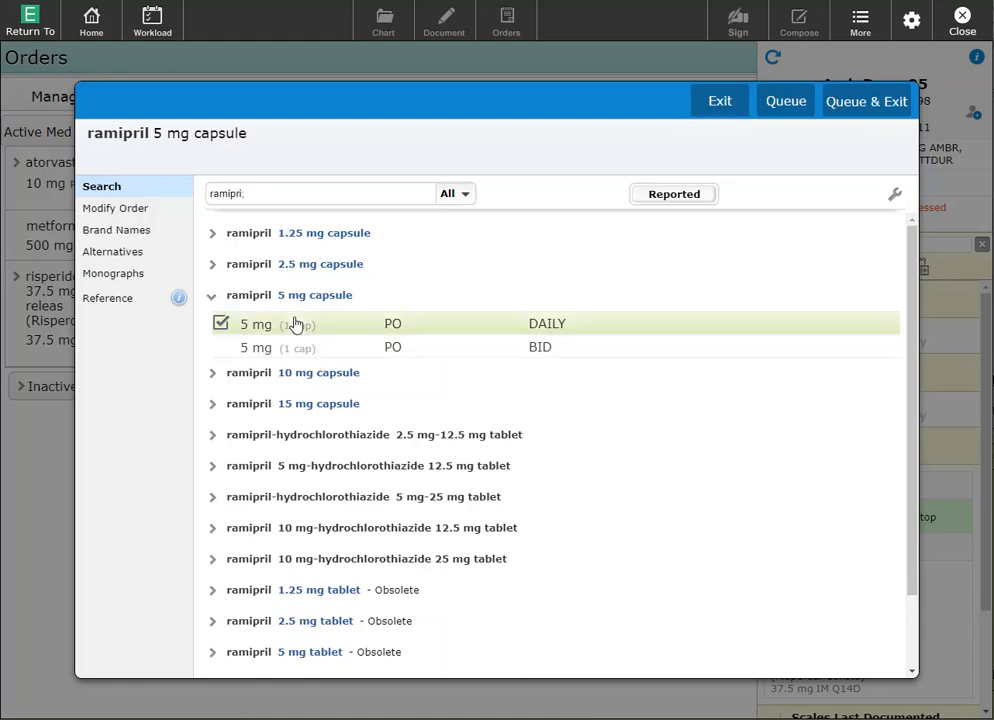
pyautogui.moveTo(867, 115)
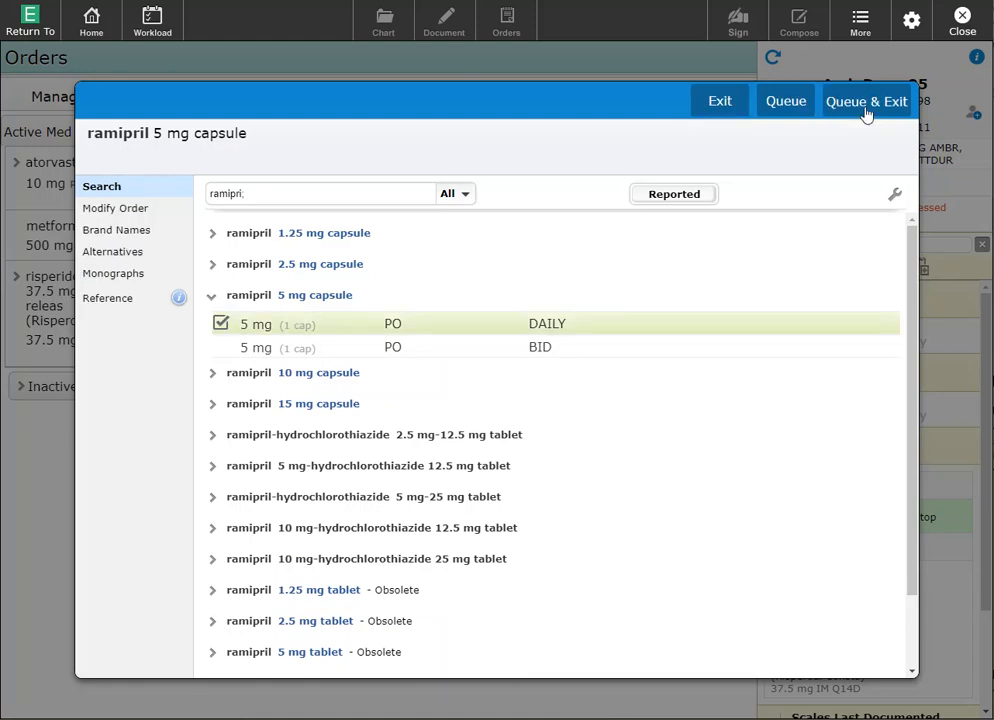
pyautogui.click(866, 101)
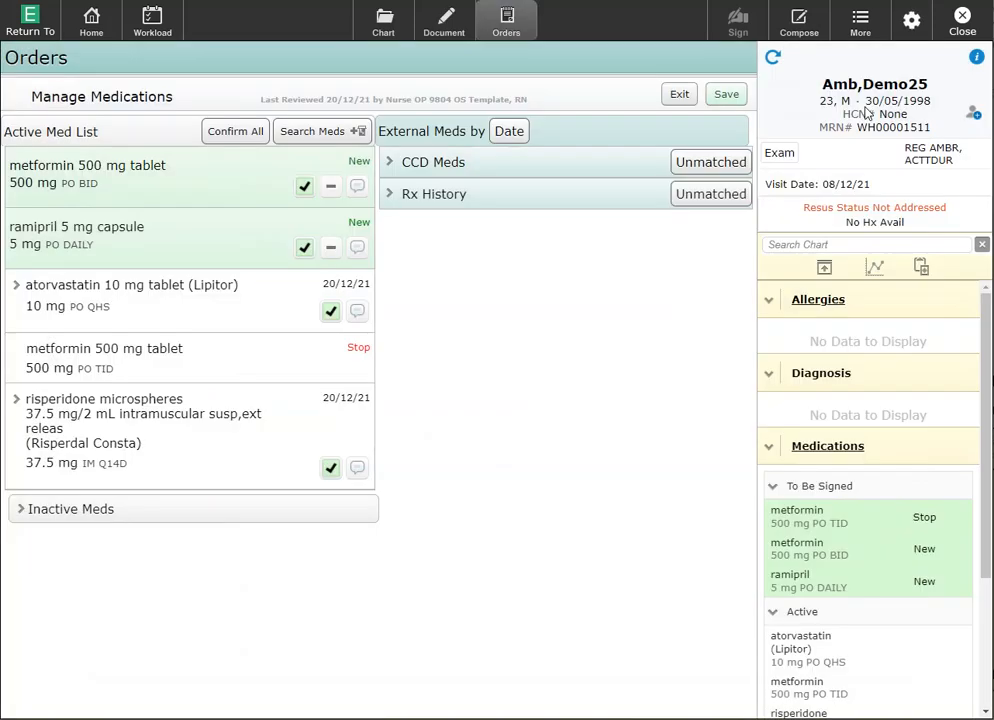
pyautogui.moveTo(334, 236)
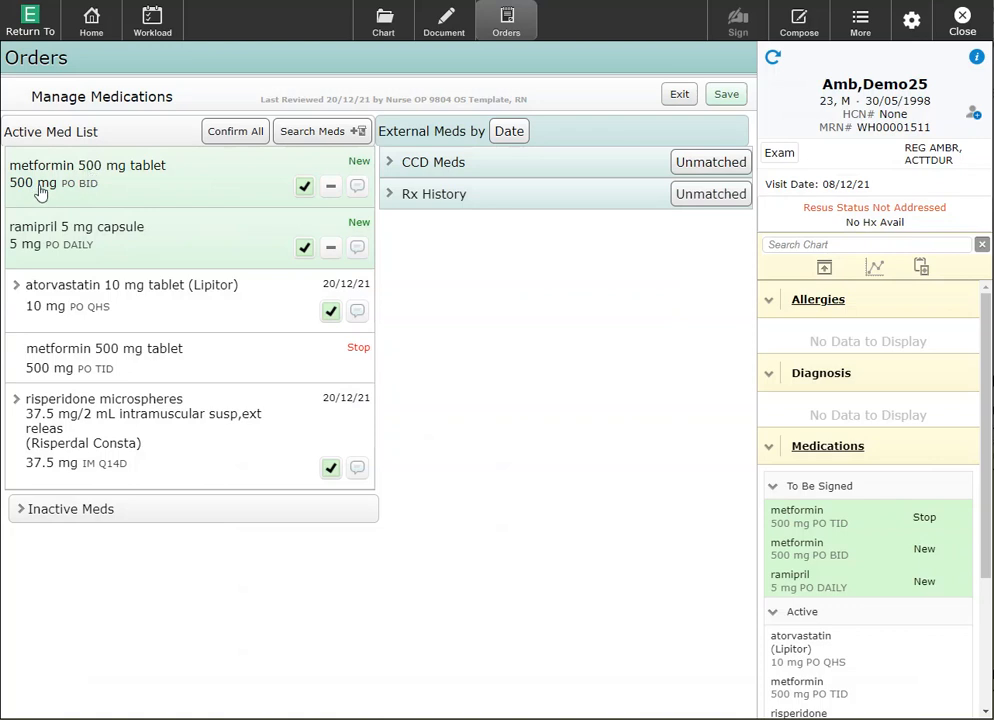
pyautogui.moveTo(24, 188)
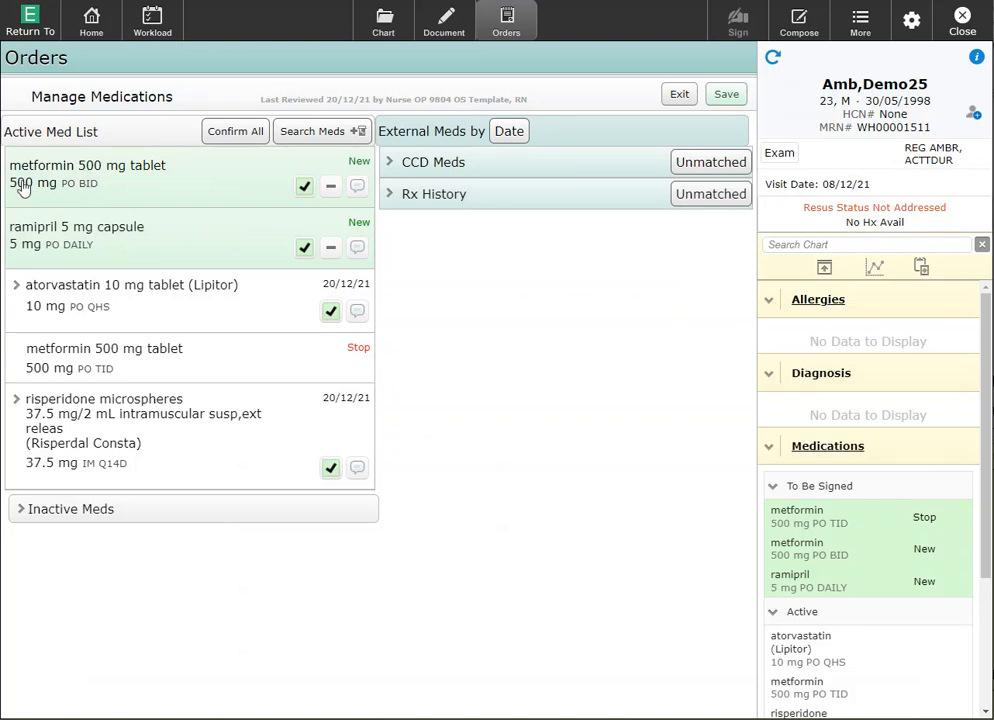
# - Change the new metformin order from 500 mg BID to 1,000 mg PO DAILY
pyautogui.click(87, 165)
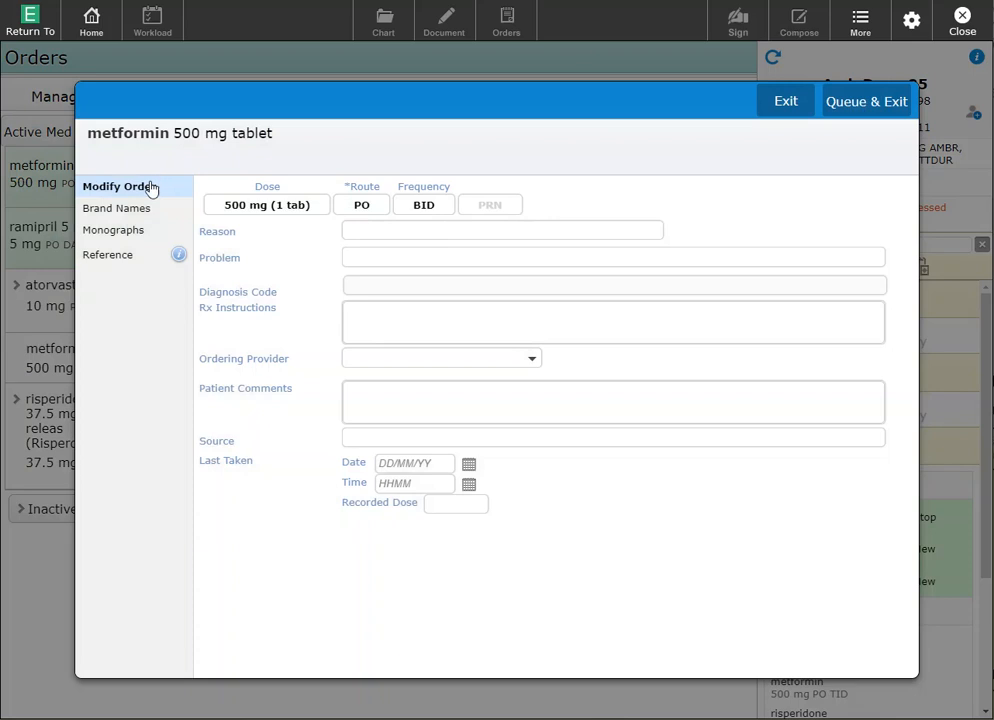
pyautogui.click(267, 204)
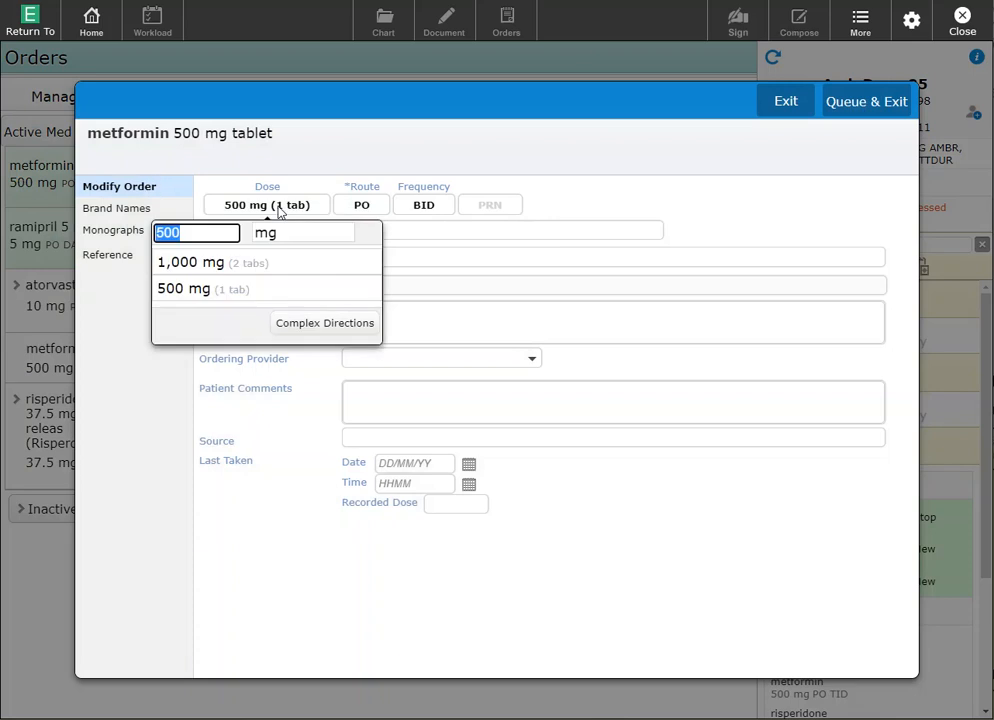
pyautogui.click(189, 262)
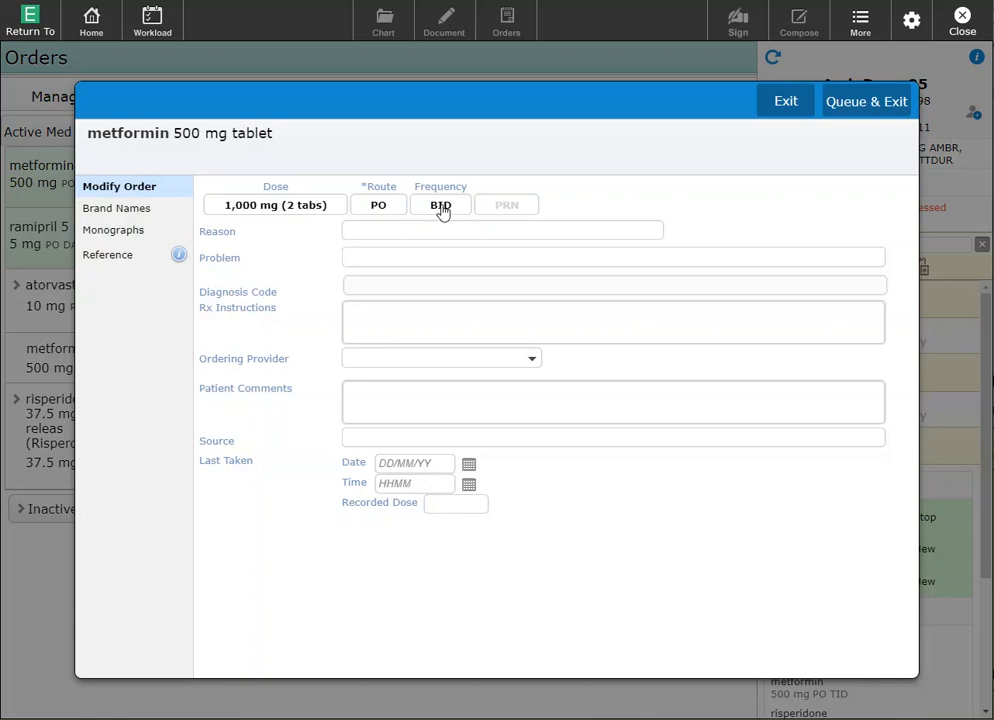
pyautogui.click(440, 205)
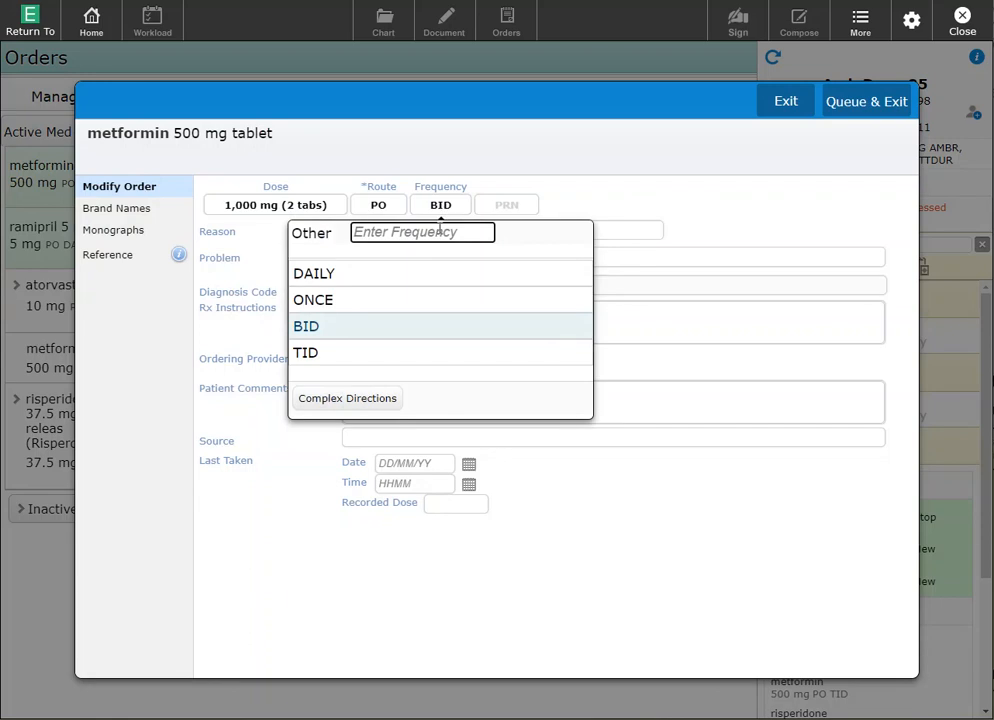
pyautogui.click(314, 273)
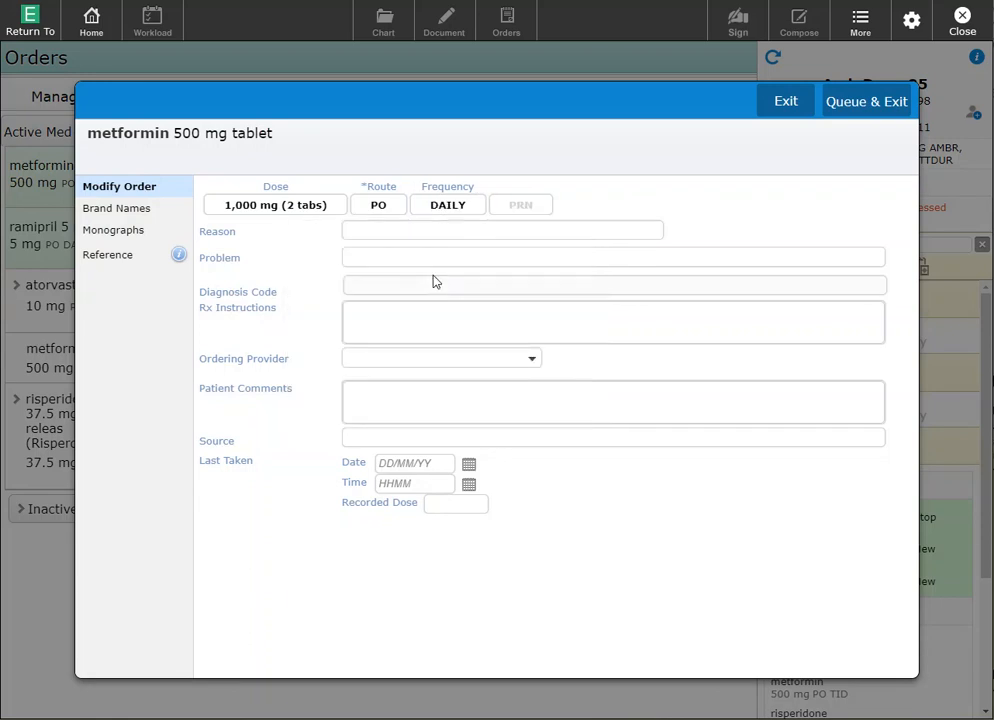
pyautogui.moveTo(866, 101)
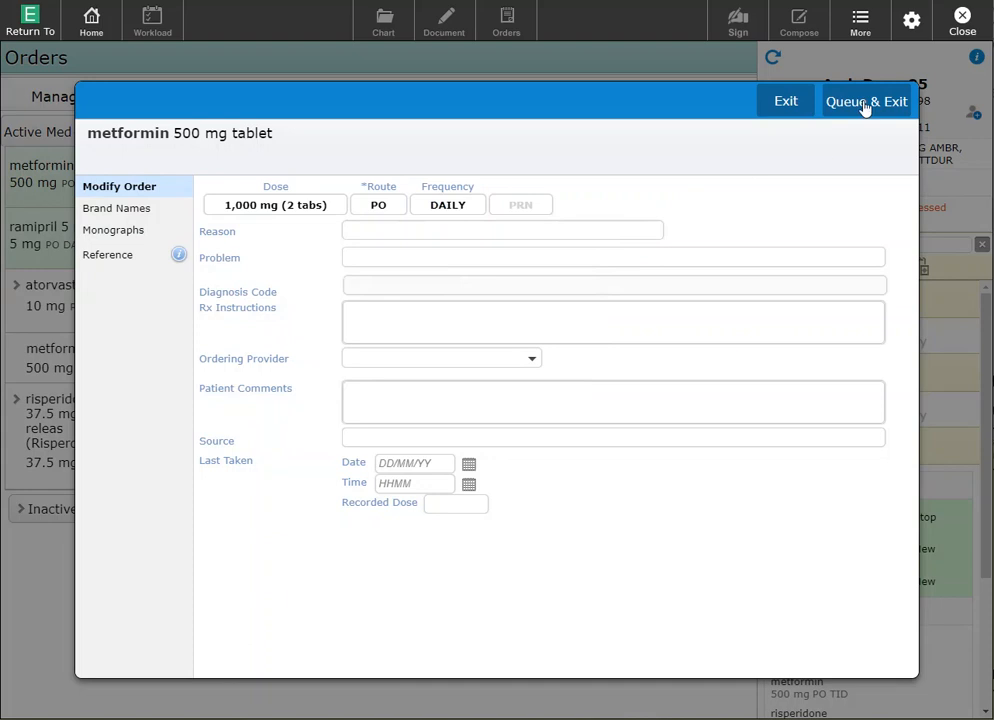
pyautogui.click(866, 101)
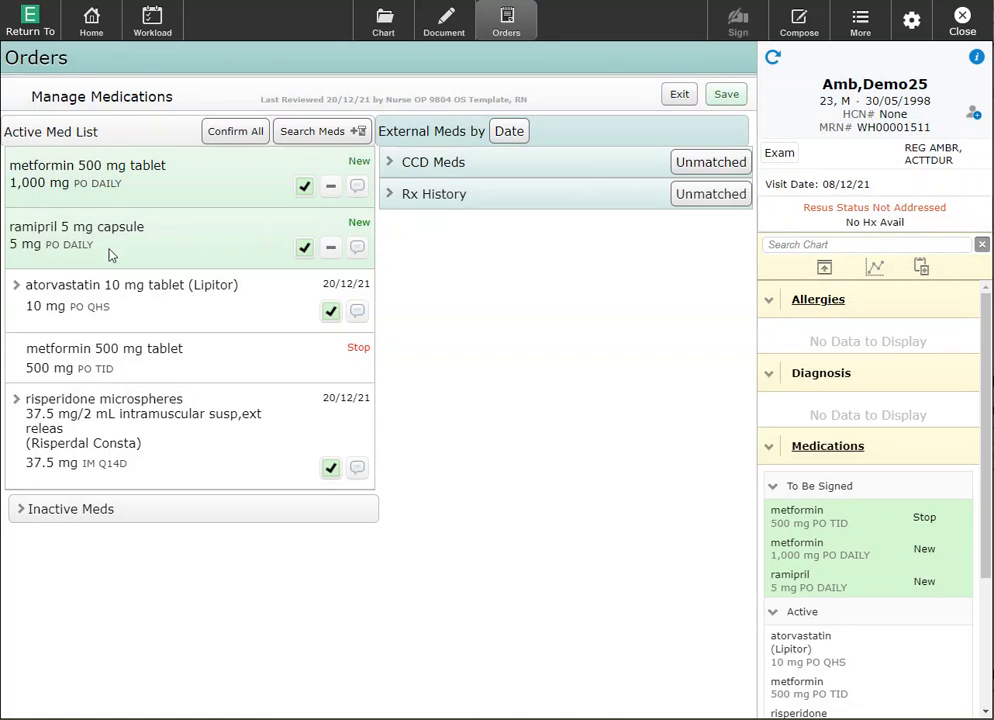
pyautogui.moveTo(341, 232)
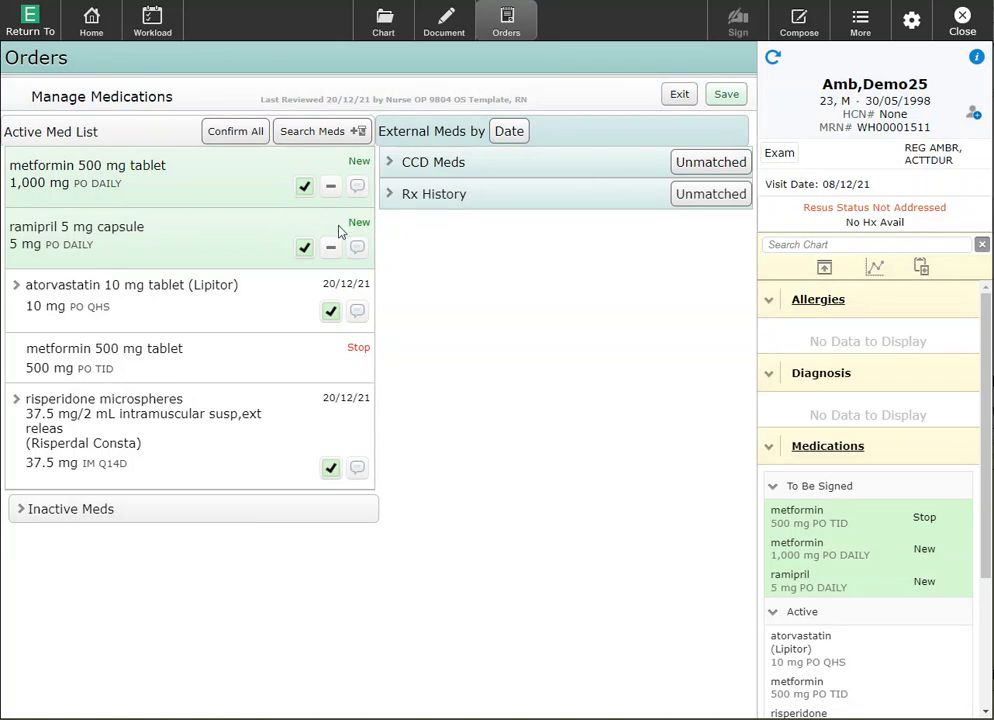
pyautogui.moveTo(331, 247)
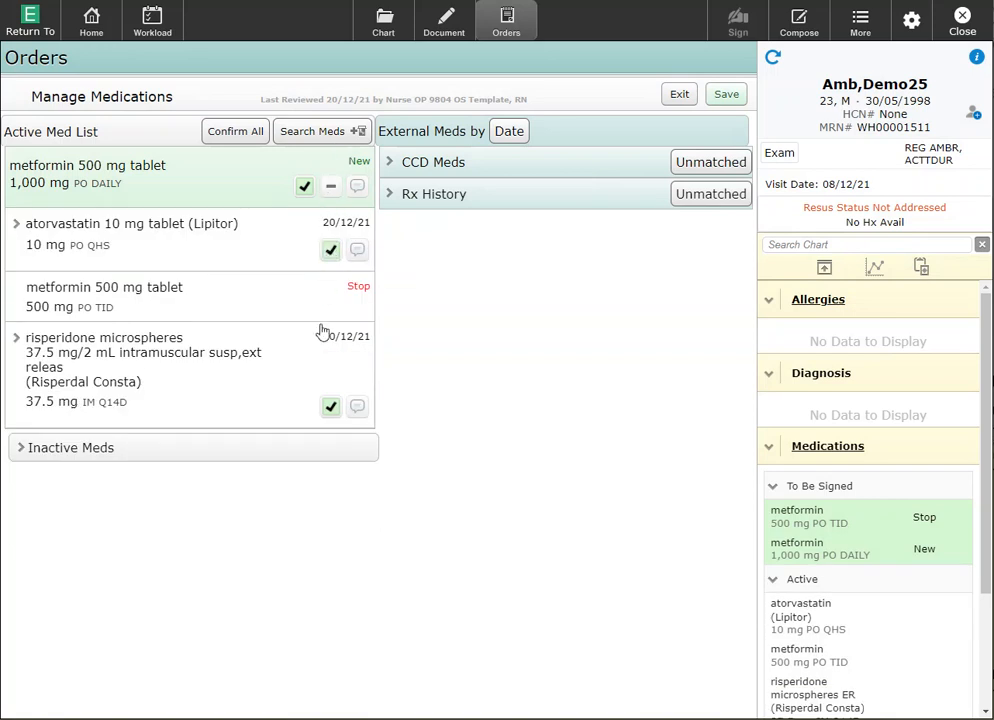
pyautogui.moveTo(315, 440)
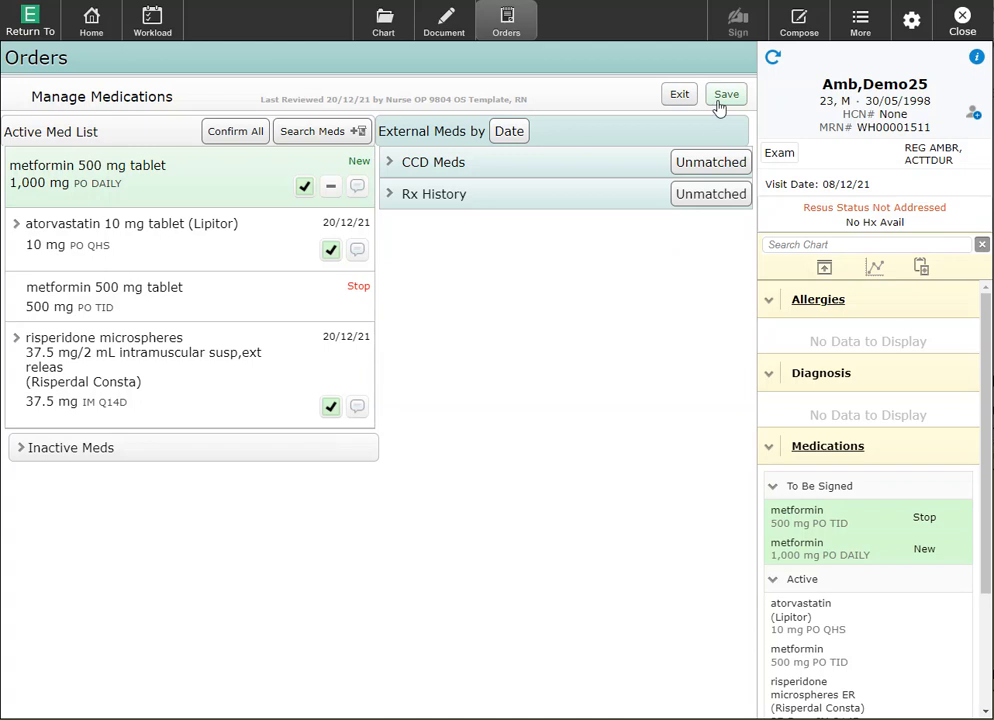
# - Save the reconciled list with metformin 1,000 mg daily active and 500 mg TID discontinued
pyautogui.click(725, 93)
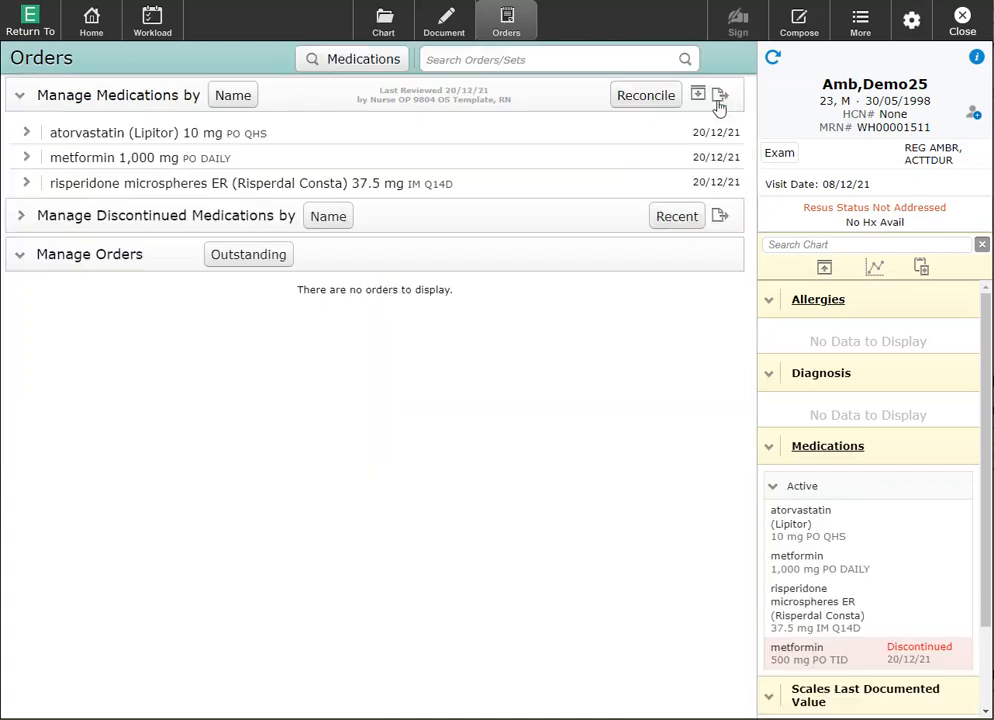